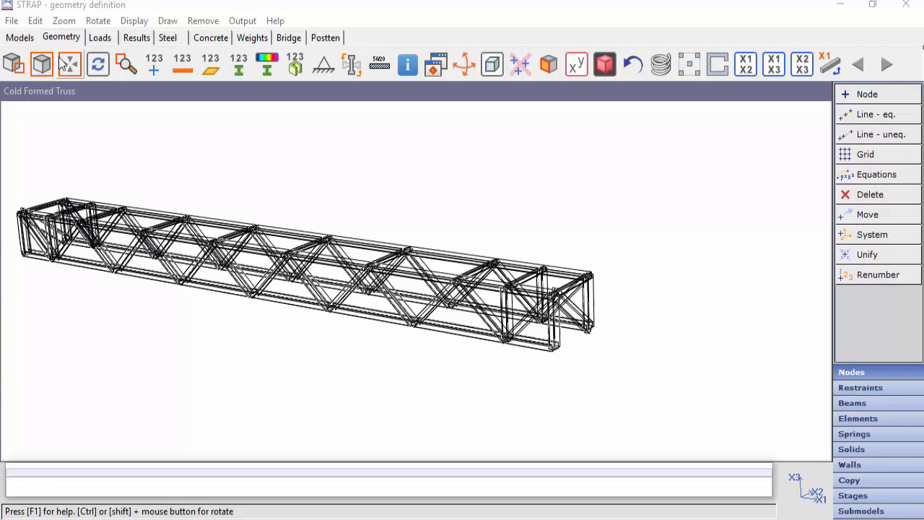
Step: Exit Geometry to the models list and start Compute section properties from Utilities
click(20, 38)
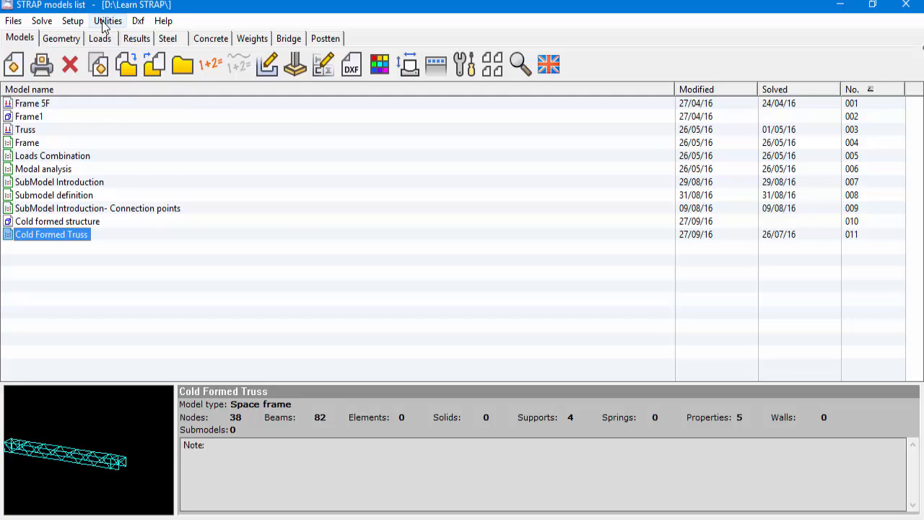
click(107, 20)
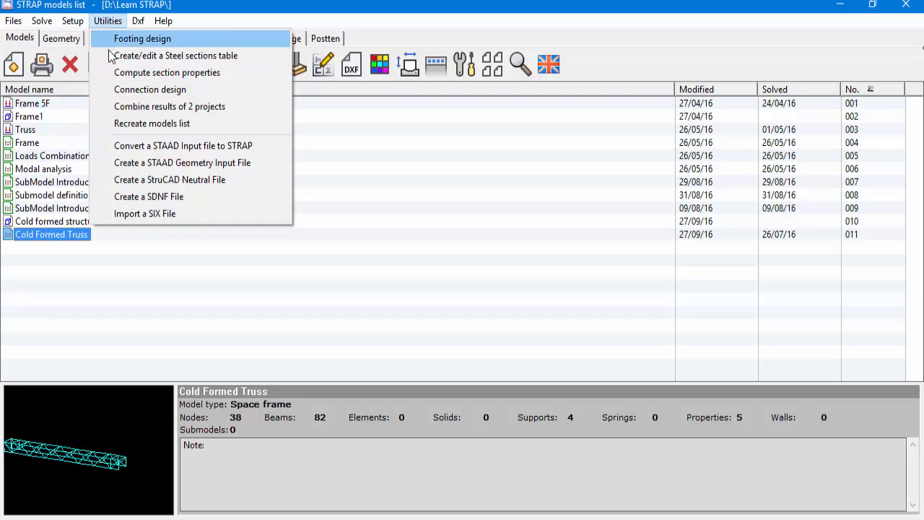
mouse_move(168, 72)
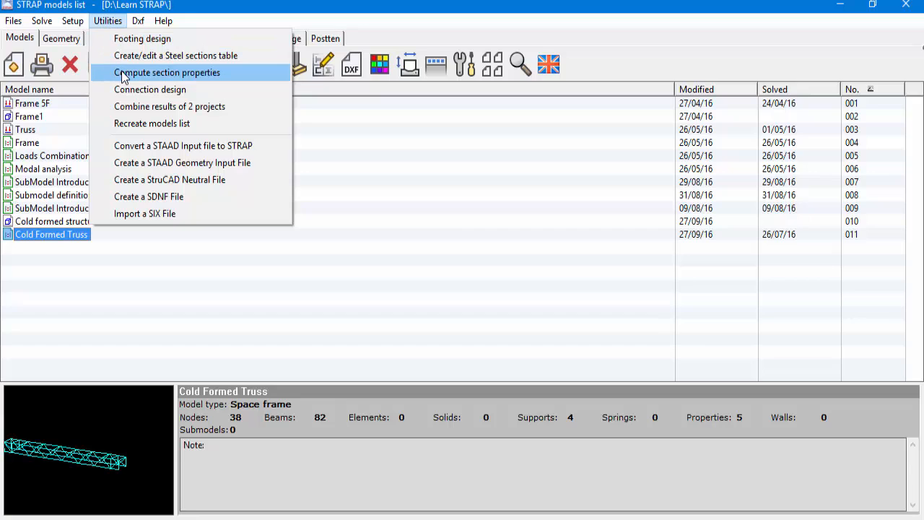
click(167, 72)
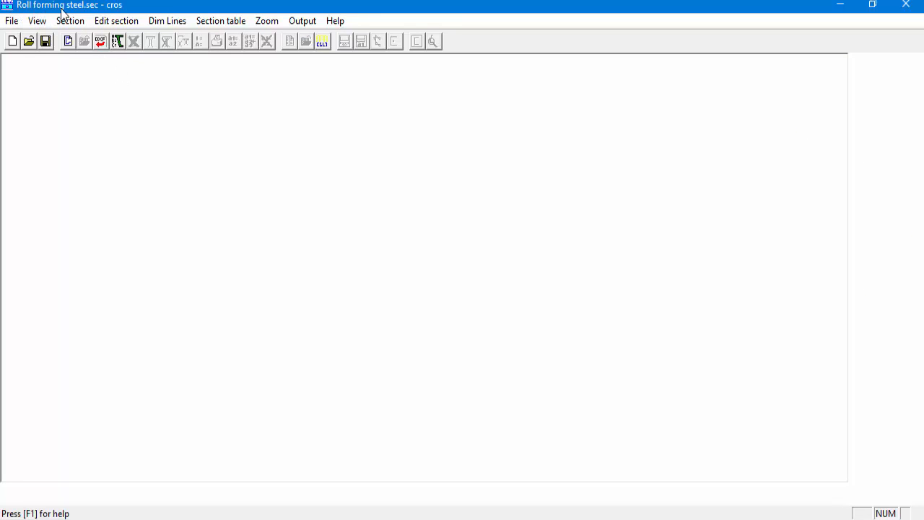
mouse_move(268, 304)
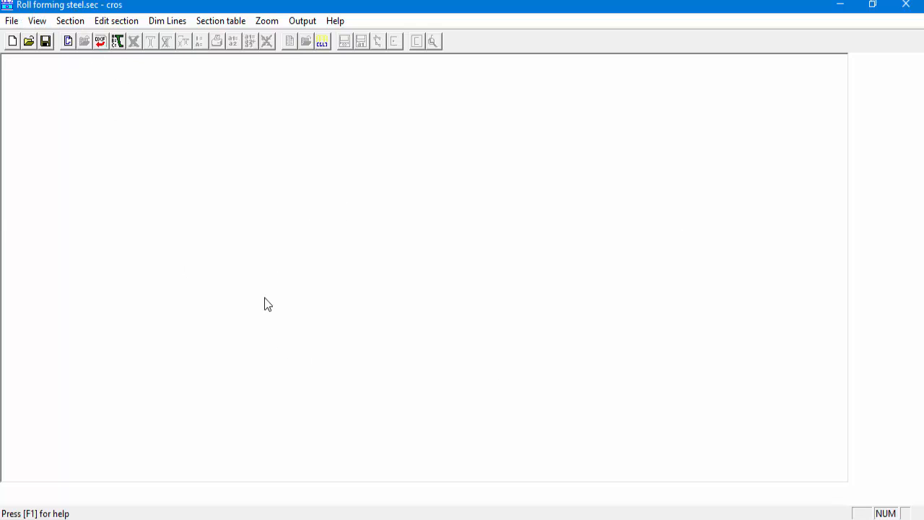
mouse_move(522, 250)
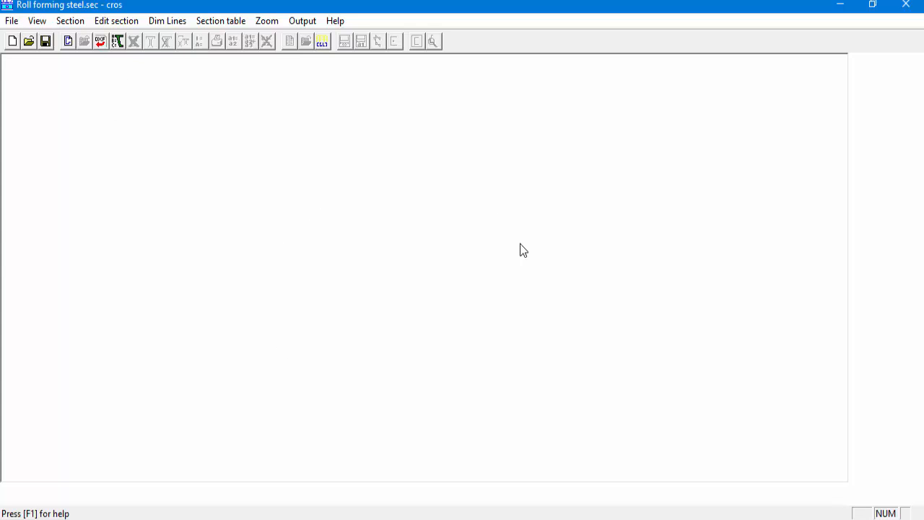
mouse_move(243, 145)
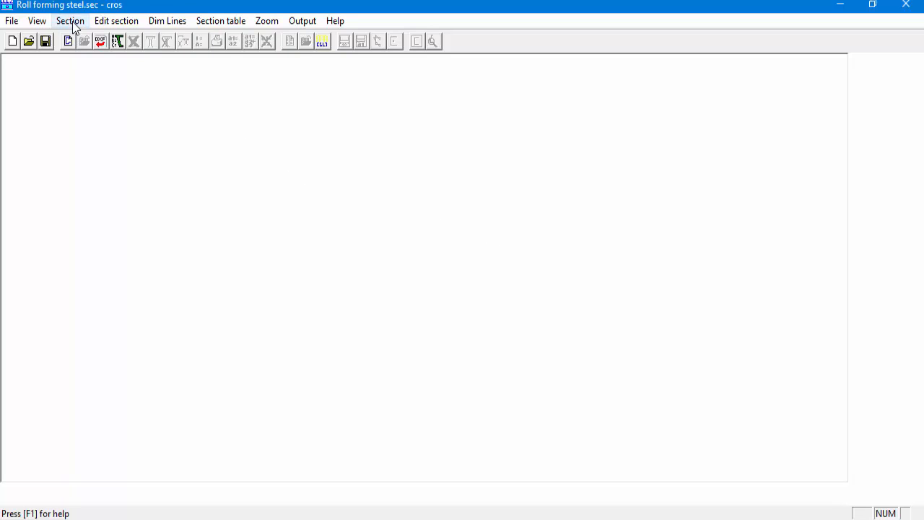
Step: Show the Section menu's choices for starting a new section
click(69, 20)
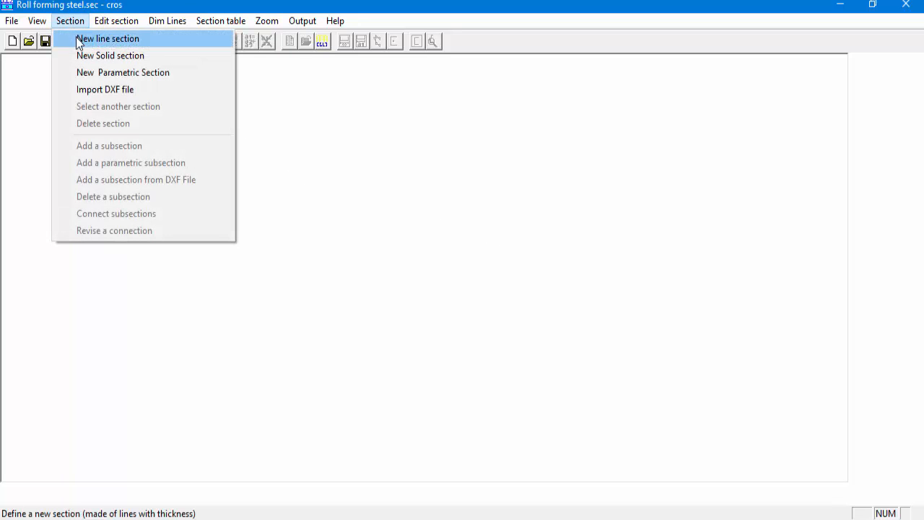
mouse_move(110, 55)
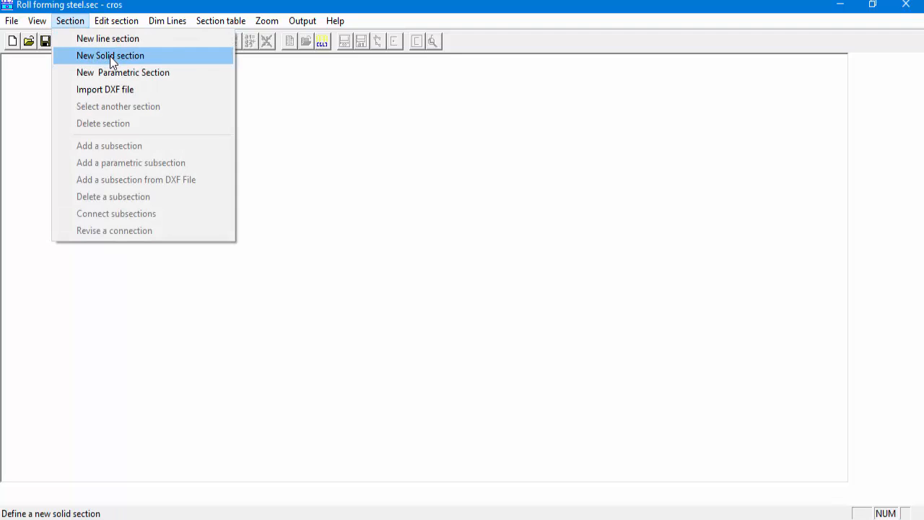
mouse_move(107, 37)
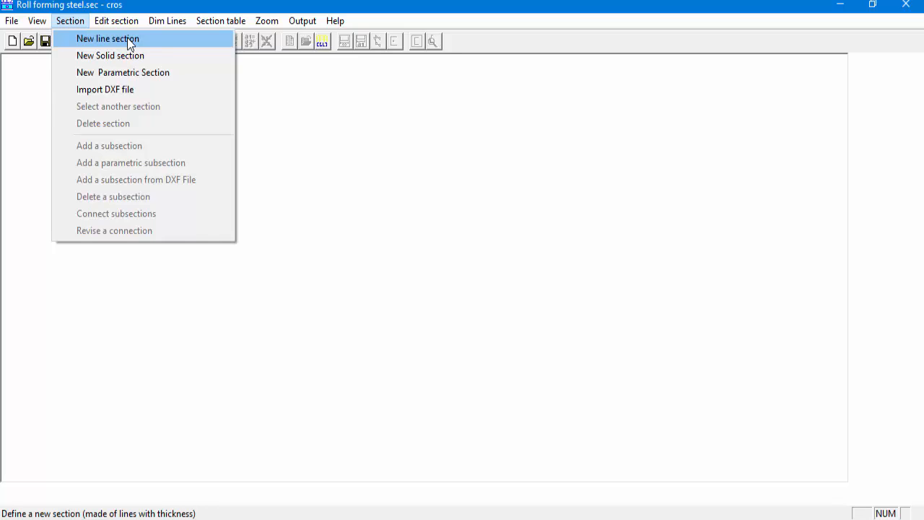
mouse_move(110, 55)
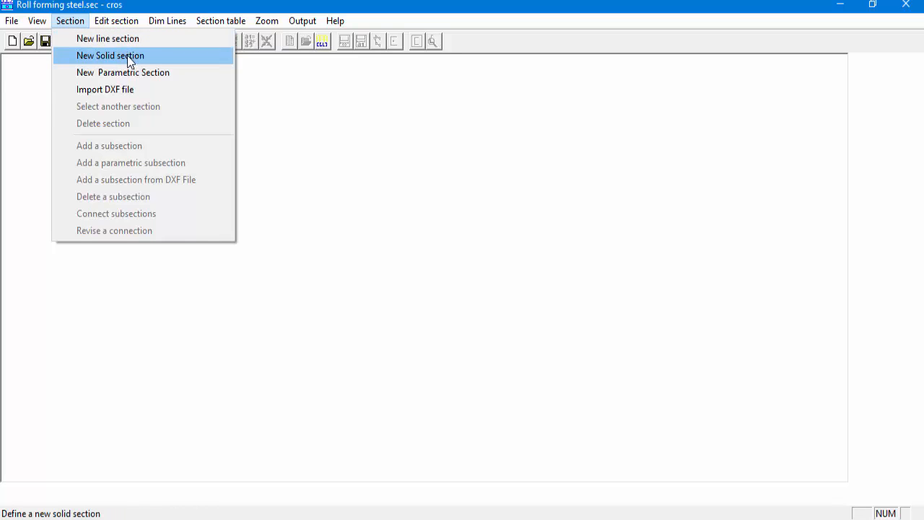
mouse_move(133, 62)
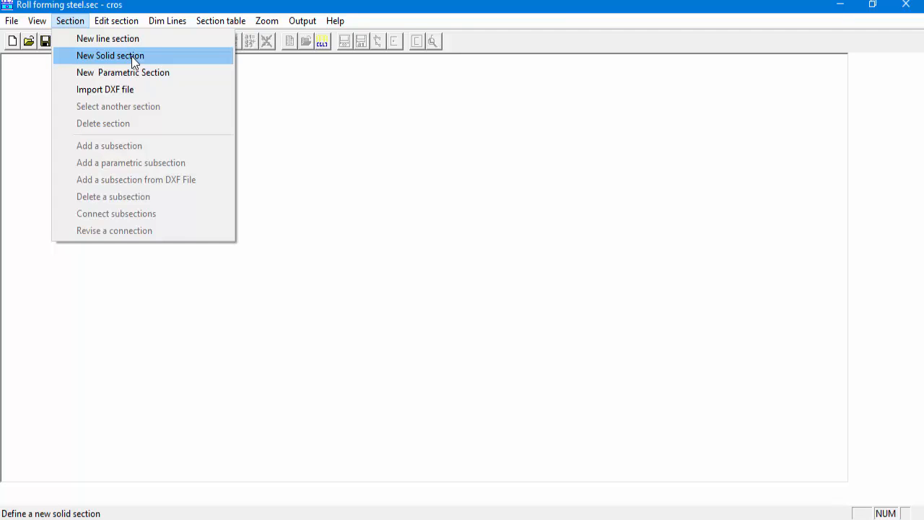
mouse_move(106, 38)
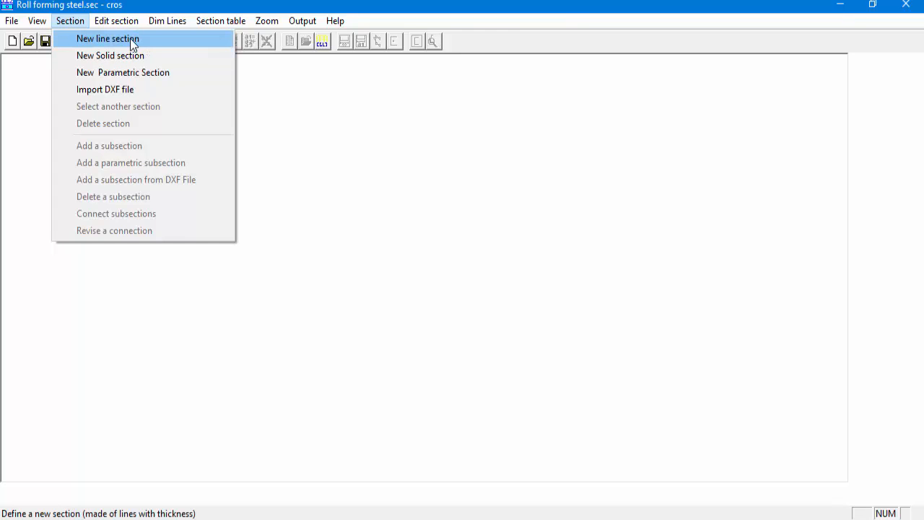
Step: Define new line section Metalic: screen dimension 150, thickness 2, inside bend radius 2
click(107, 38)
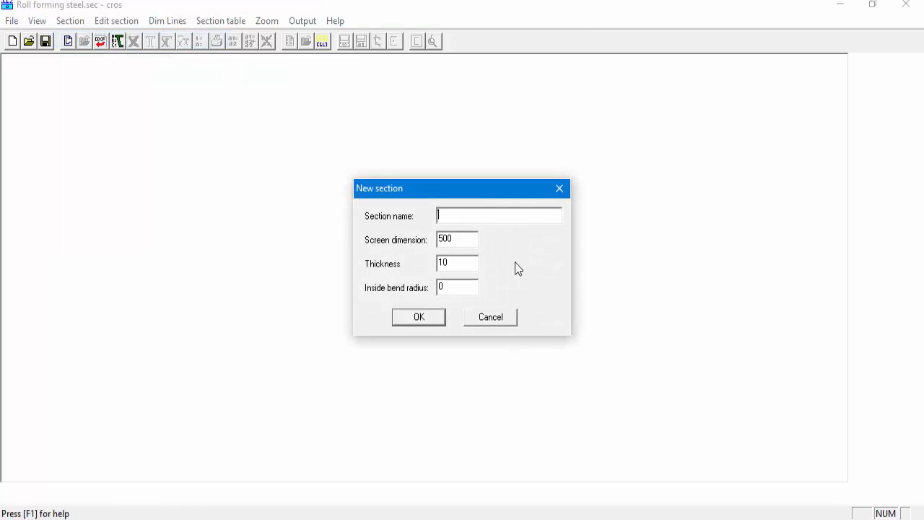
text(Me)
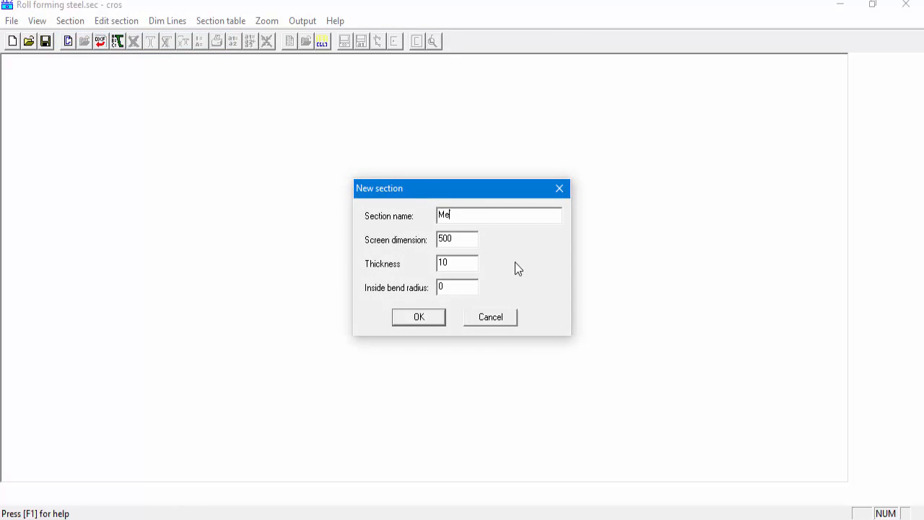
text(talic)
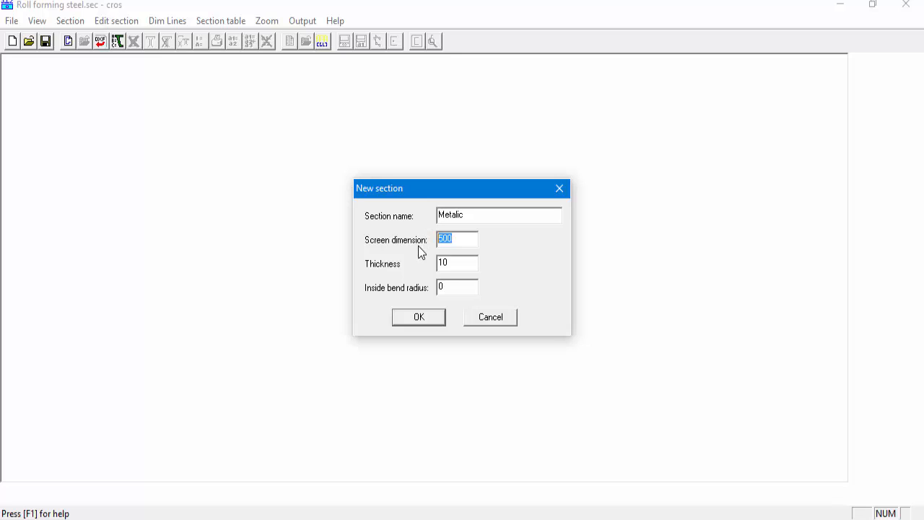
text(150)
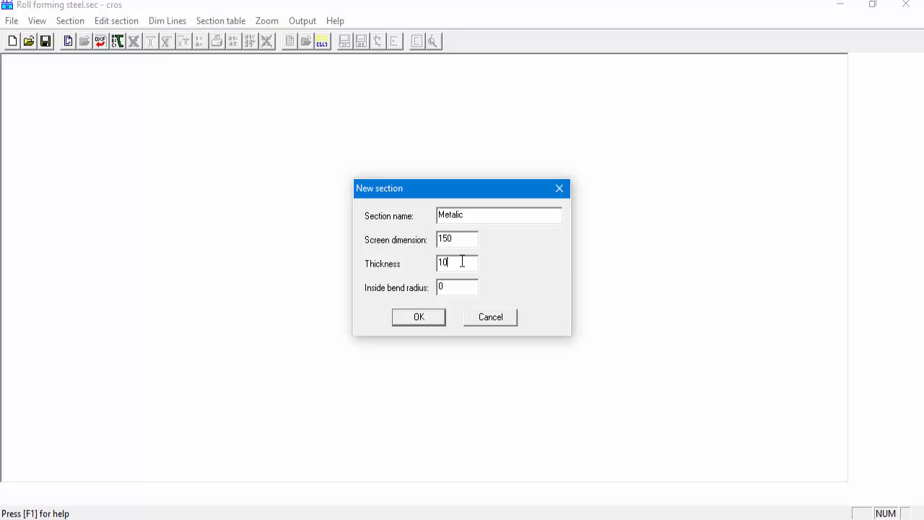
triple_click(456, 263)
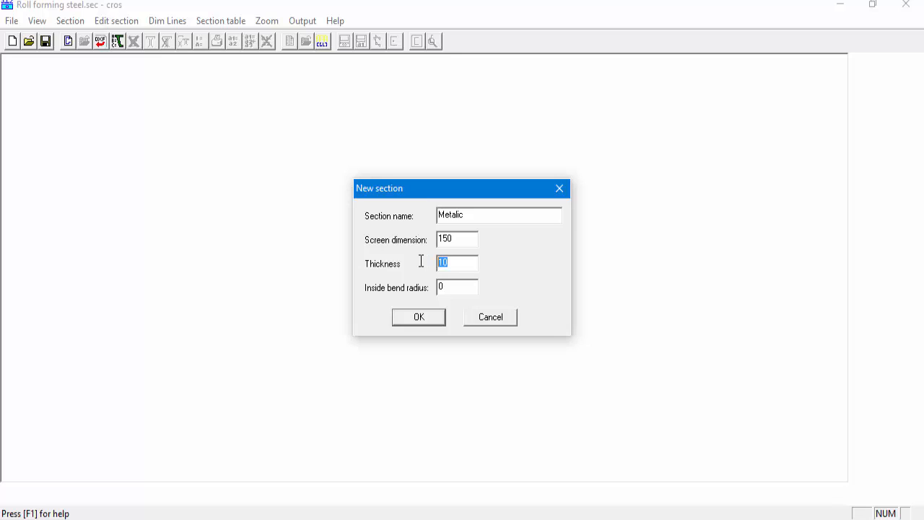
text(2)
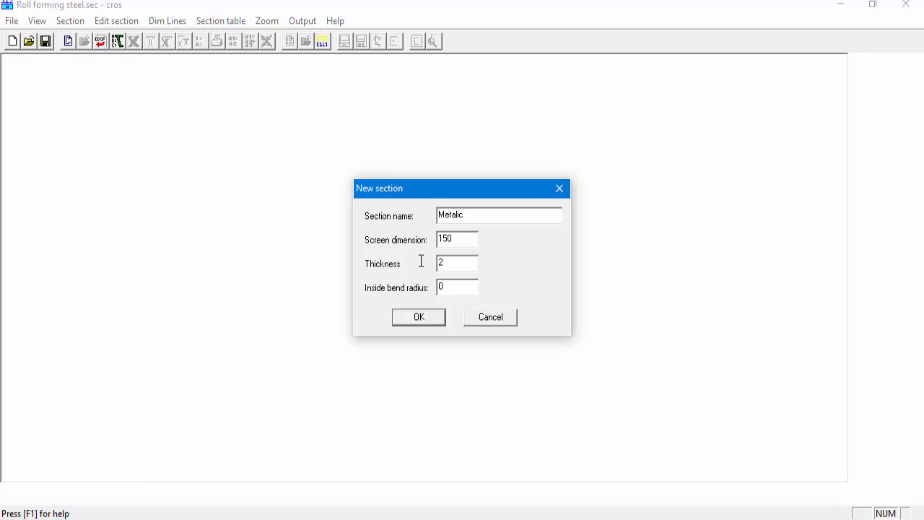
click(456, 286)
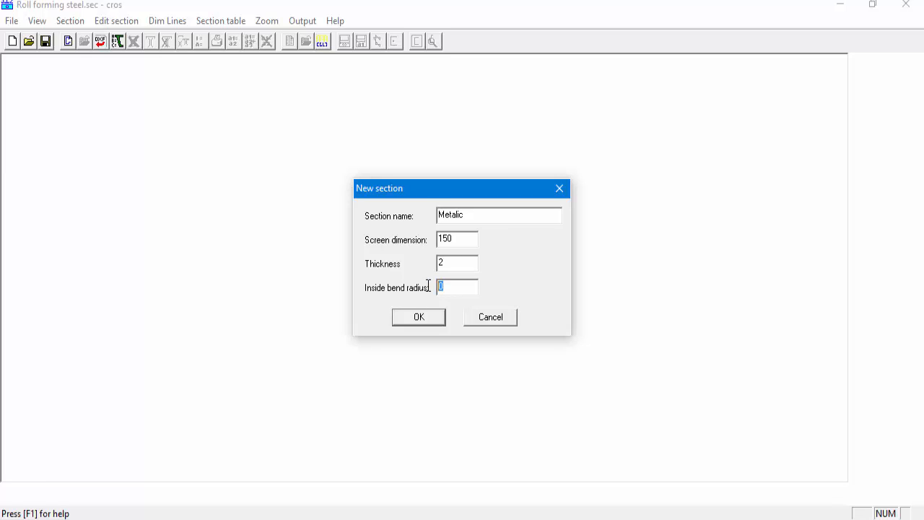
text(2)
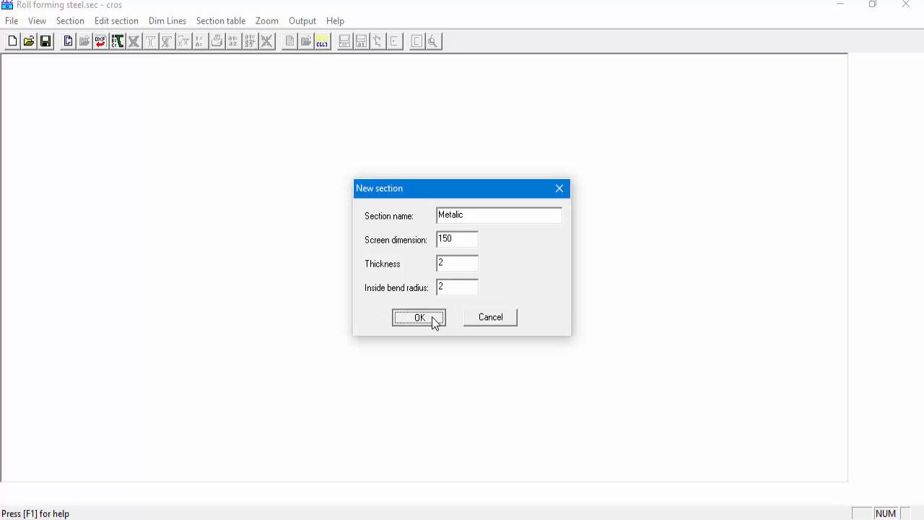
click(418, 317)
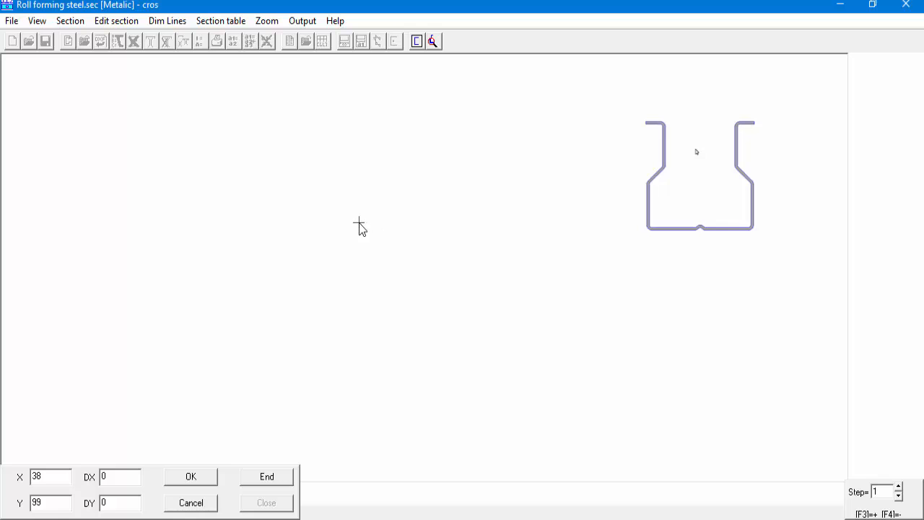
mouse_move(343, 210)
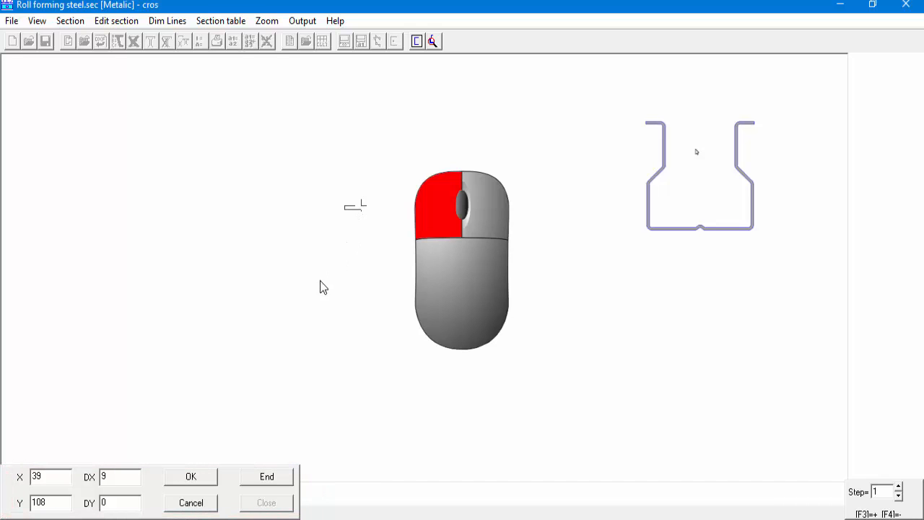
mouse_move(237, 408)
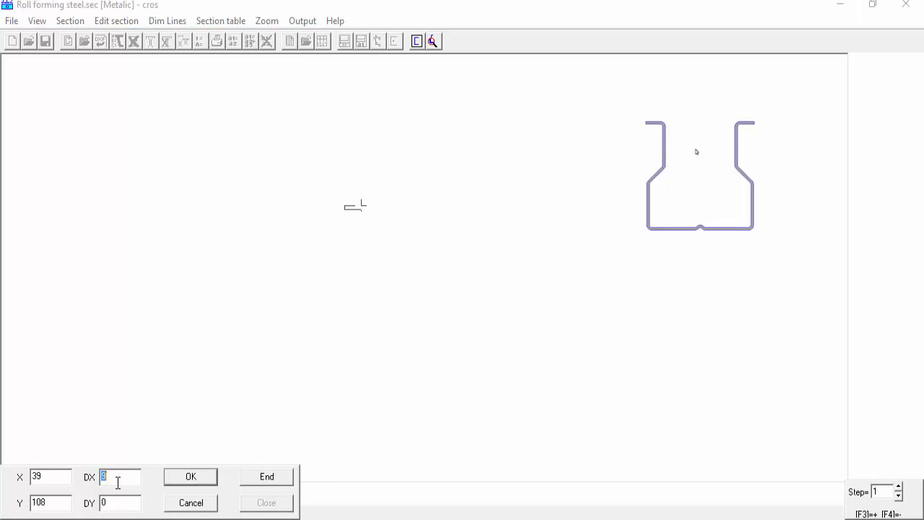
Step: Add the first horizontal segment of length 14.5 to the outline
text(14.5)
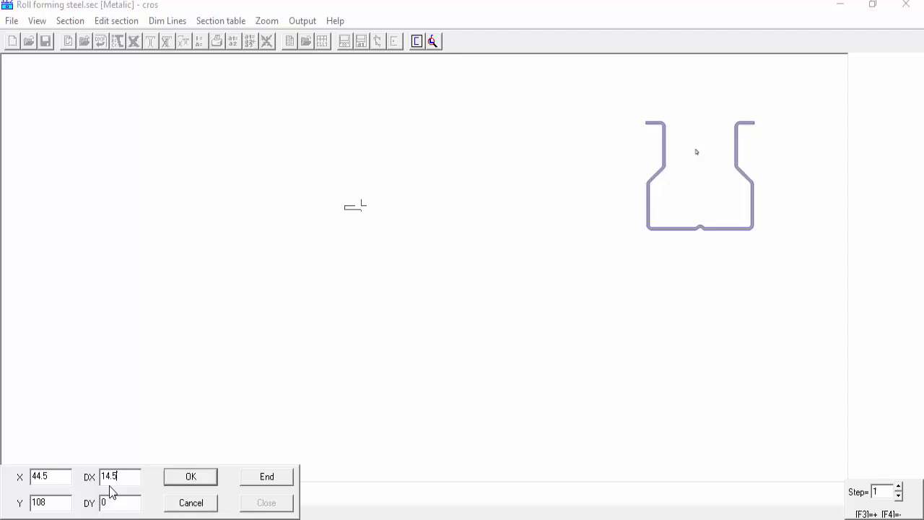
click(191, 476)
text(-3)
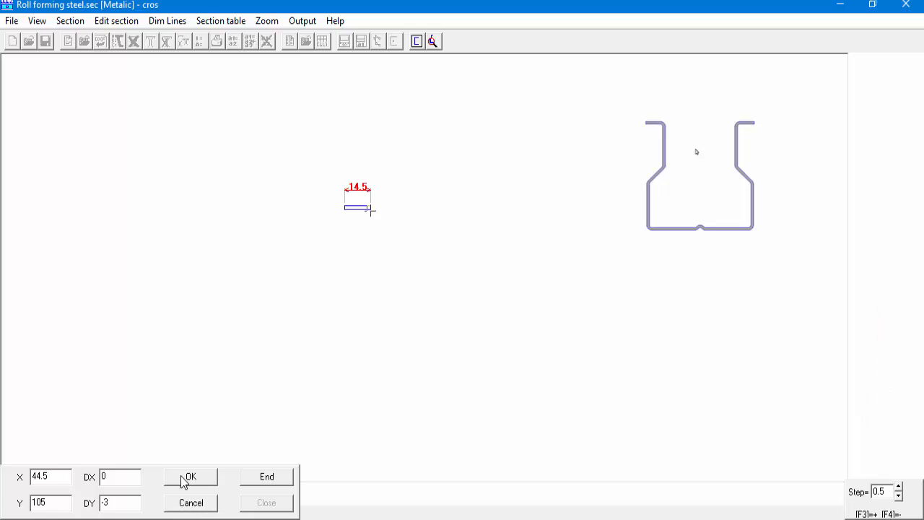
Step: Add the left-half segments: top flange, 14.5×8 slope, 40 web, 34.5 bottom and stiffener
click(190, 477)
text(-14)
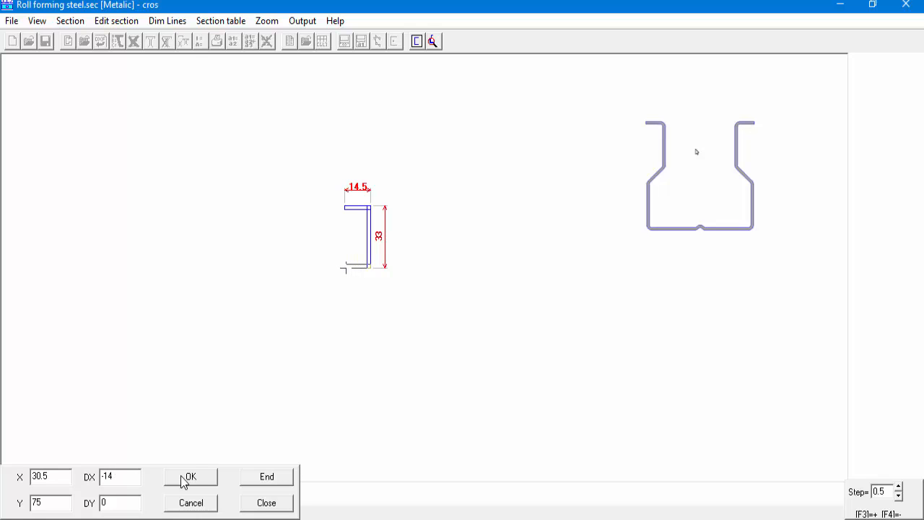
click(191, 476)
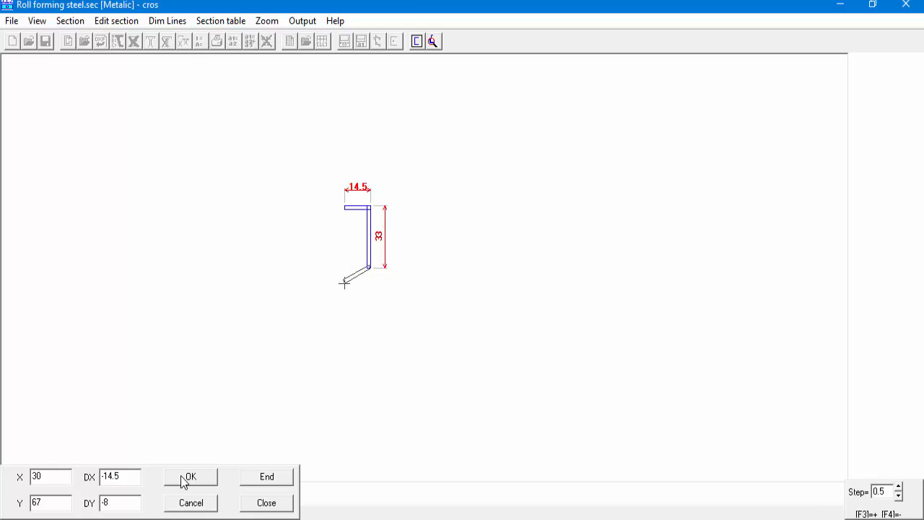
click(191, 476)
text(-40)
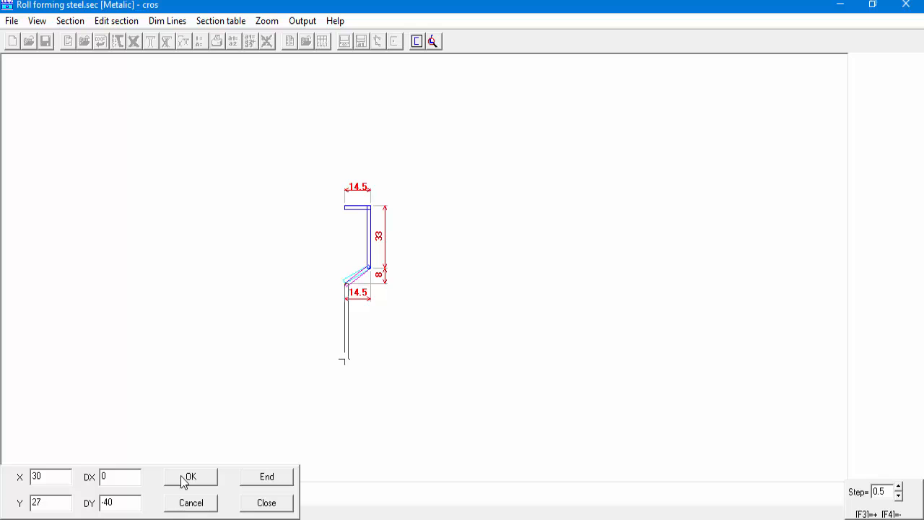
click(190, 476)
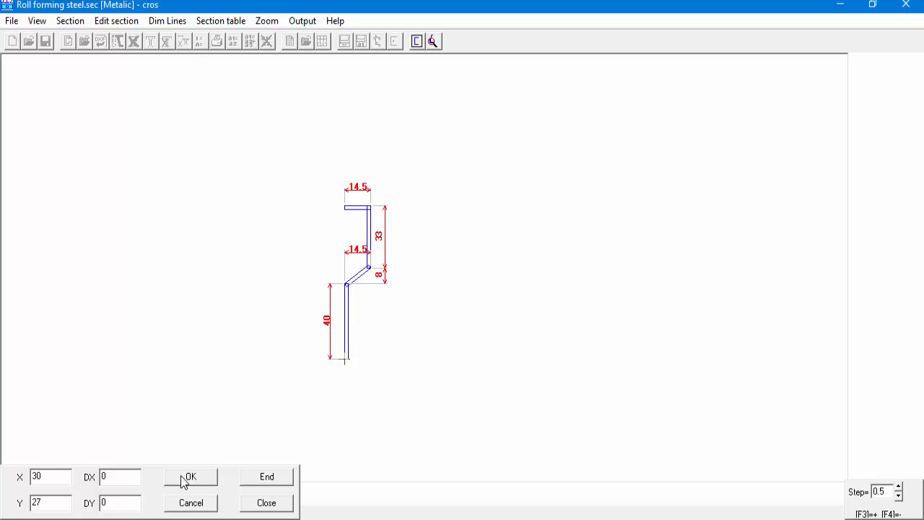
click(190, 476)
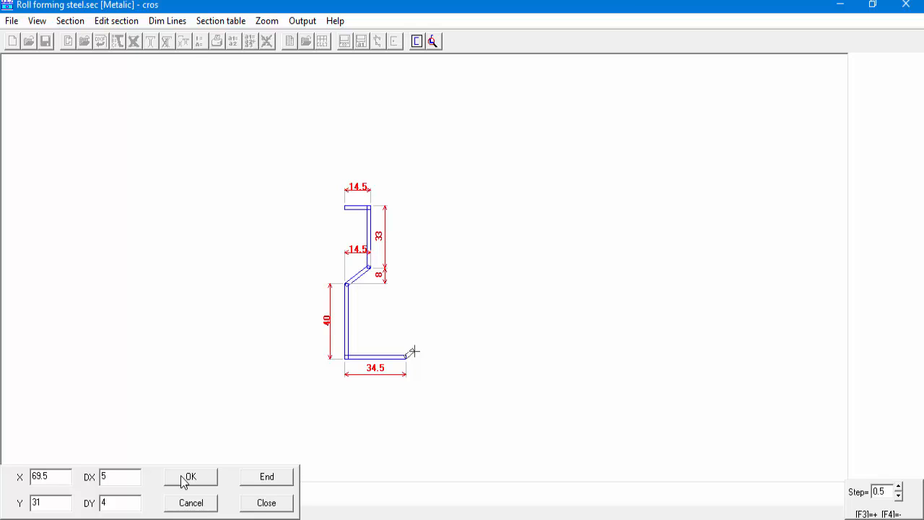
click(191, 477)
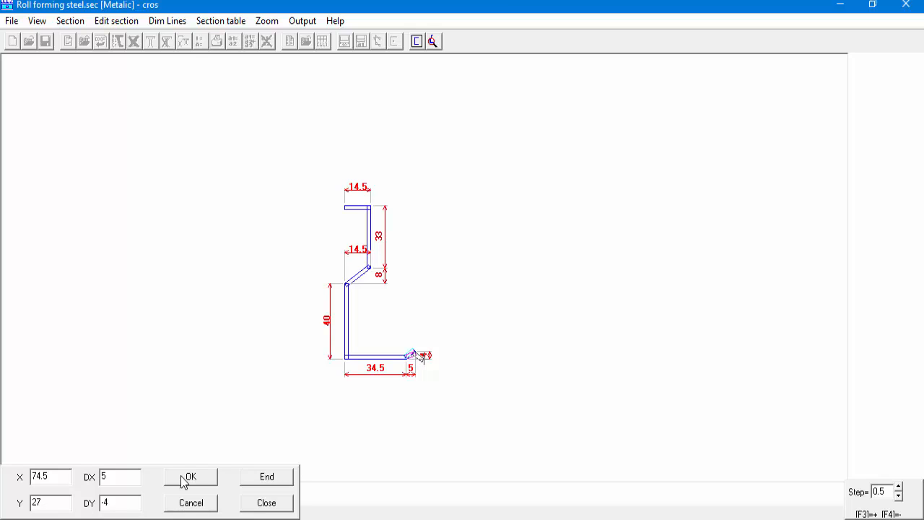
click(190, 477)
text(-14.5)
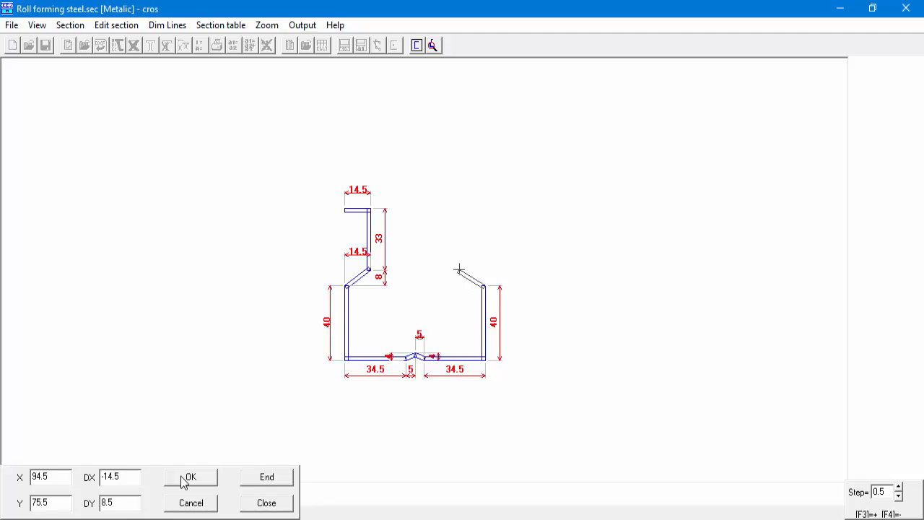
Step: Add the right 14.5×8 slope and 33 upright, closing the symmetric outline
click(190, 476)
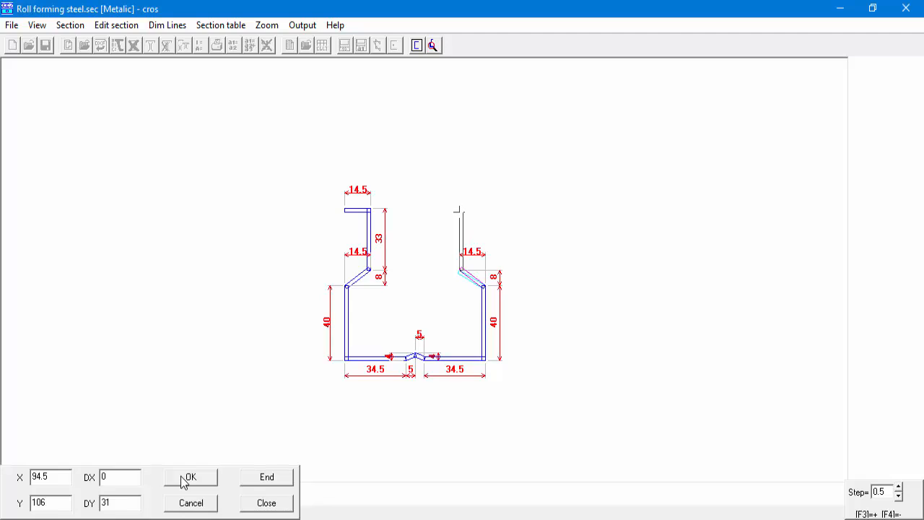
click(190, 476)
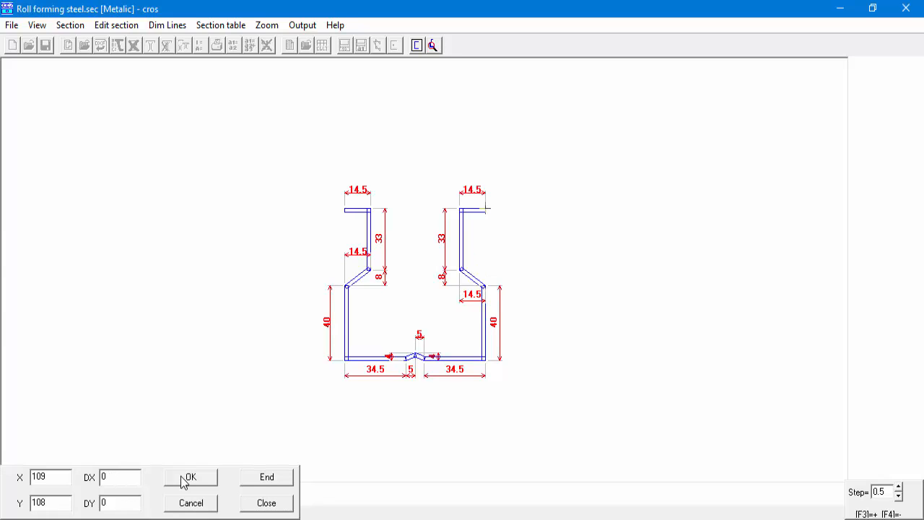
click(191, 476)
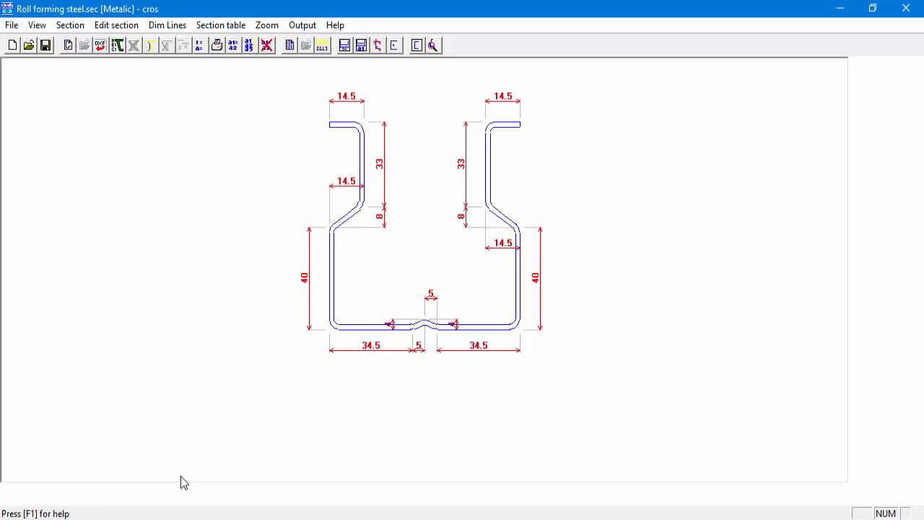
mouse_move(514, 266)
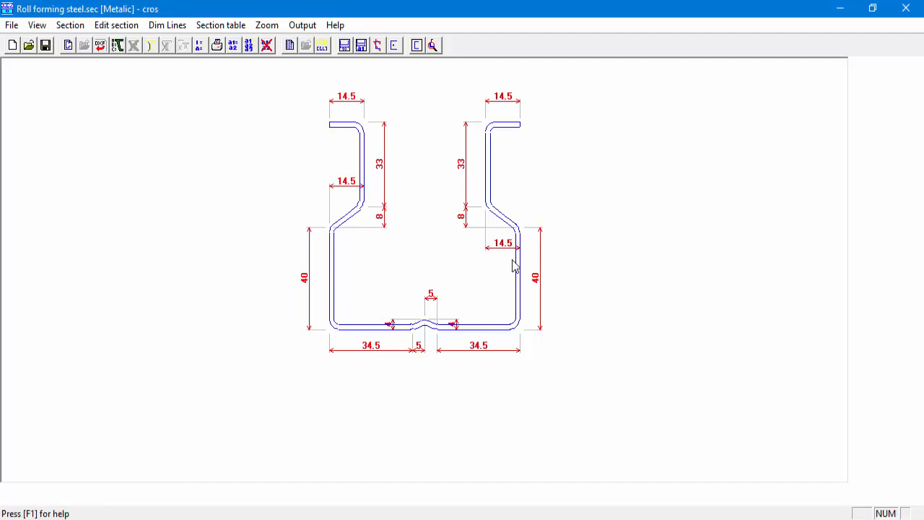
mouse_move(439, 184)
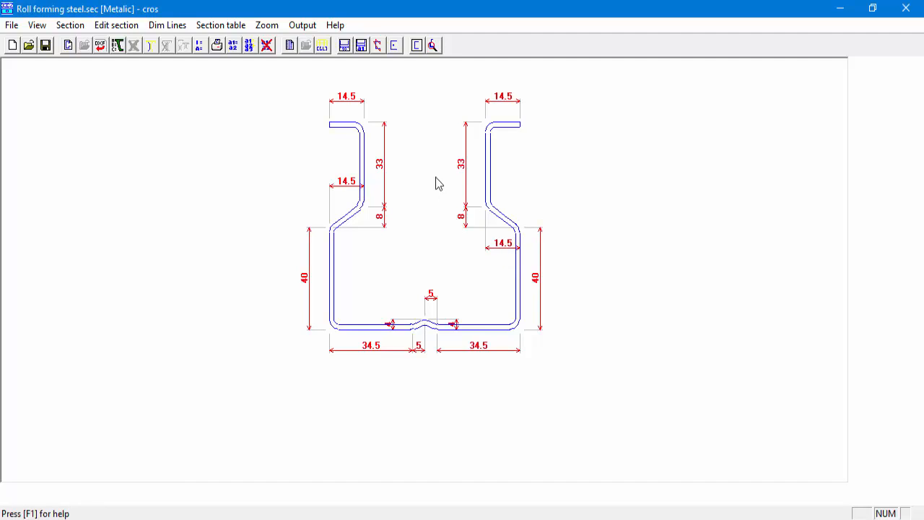
mouse_move(394, 45)
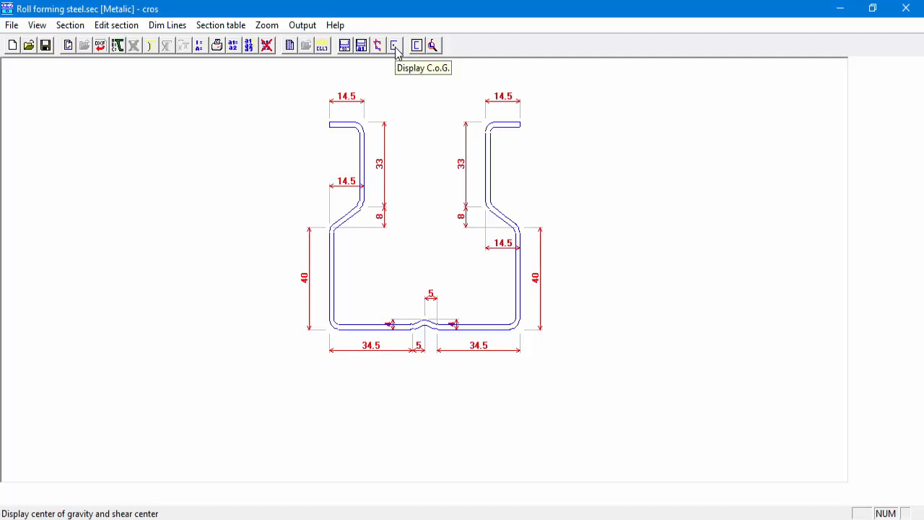
Step: Display the Metalic section's centre of gravity and shear centre
click(394, 45)
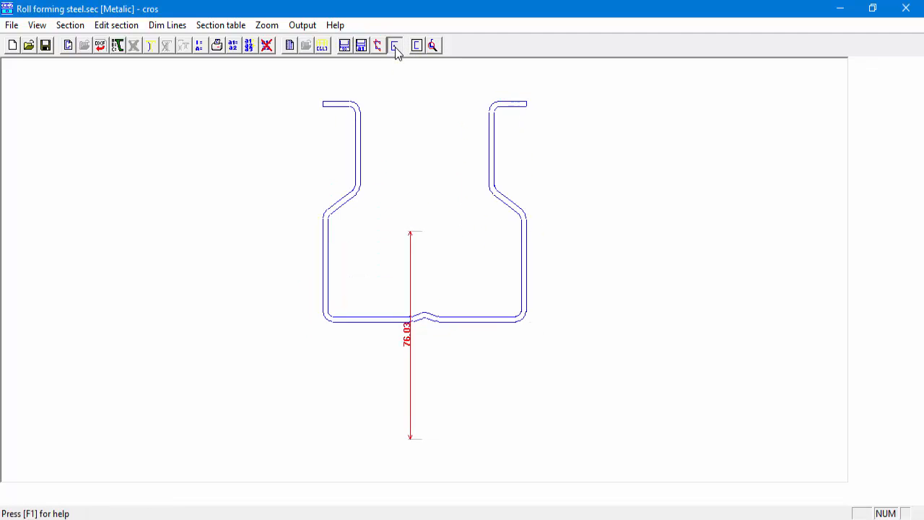
click(396, 45)
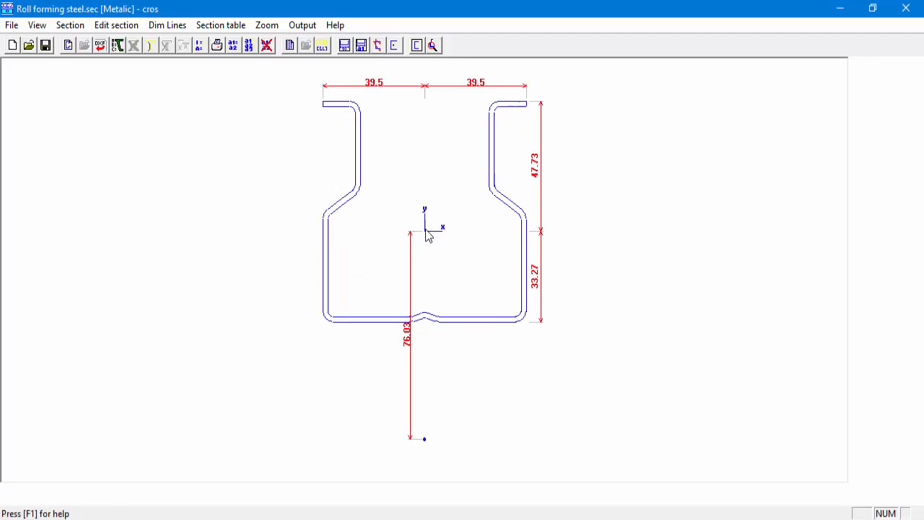
mouse_move(425, 453)
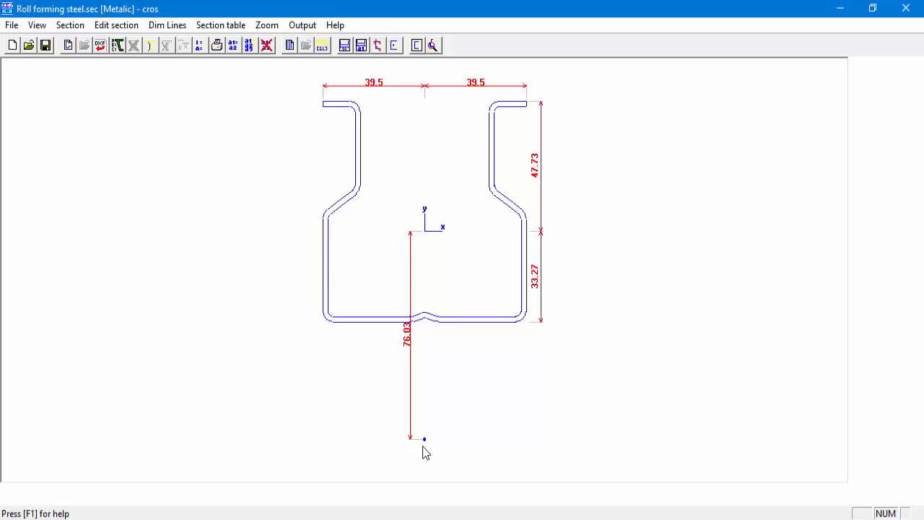
mouse_move(416, 410)
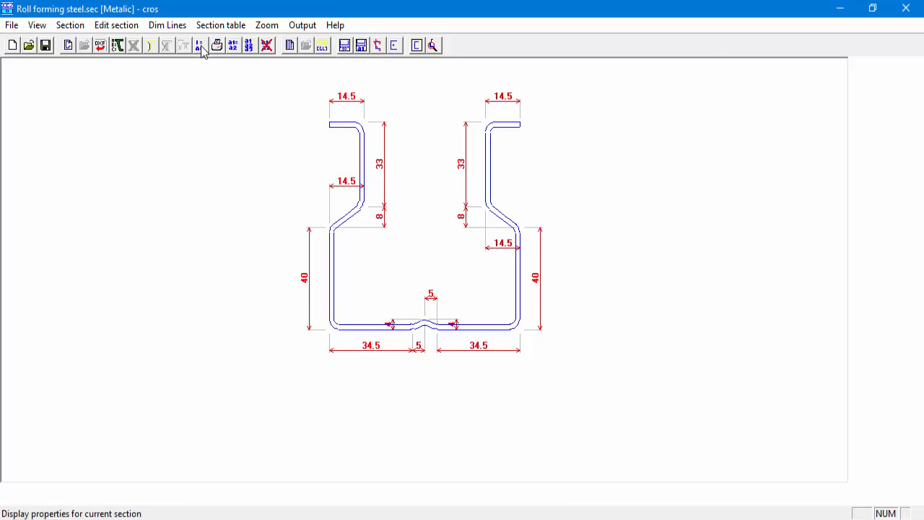
click(199, 45)
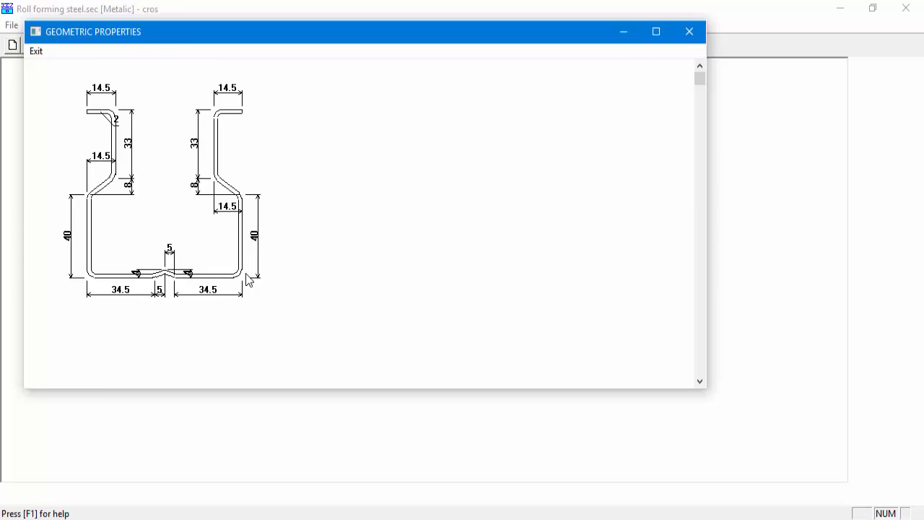
scroll(down, 3)
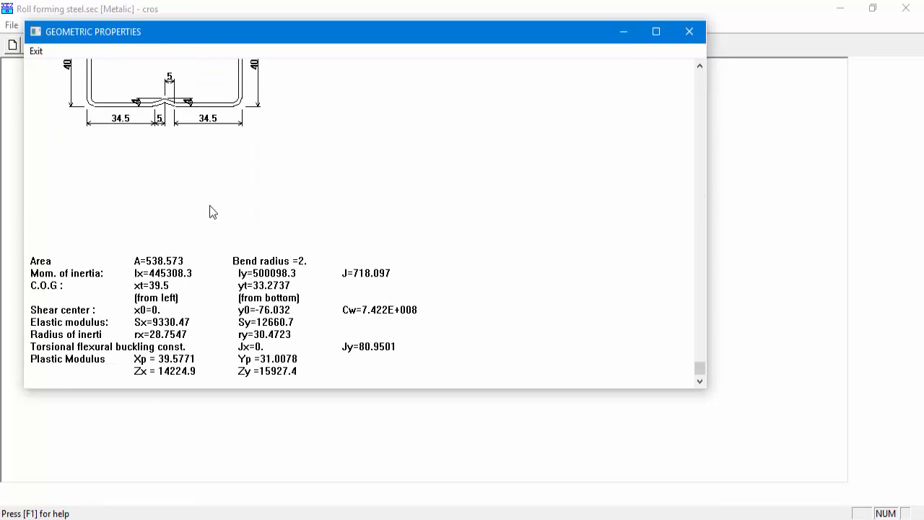
mouse_move(43, 71)
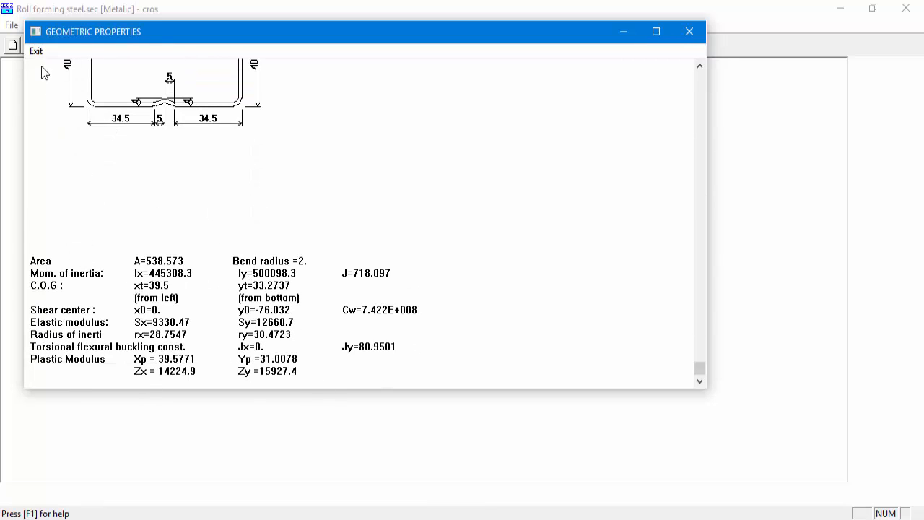
click(34, 51)
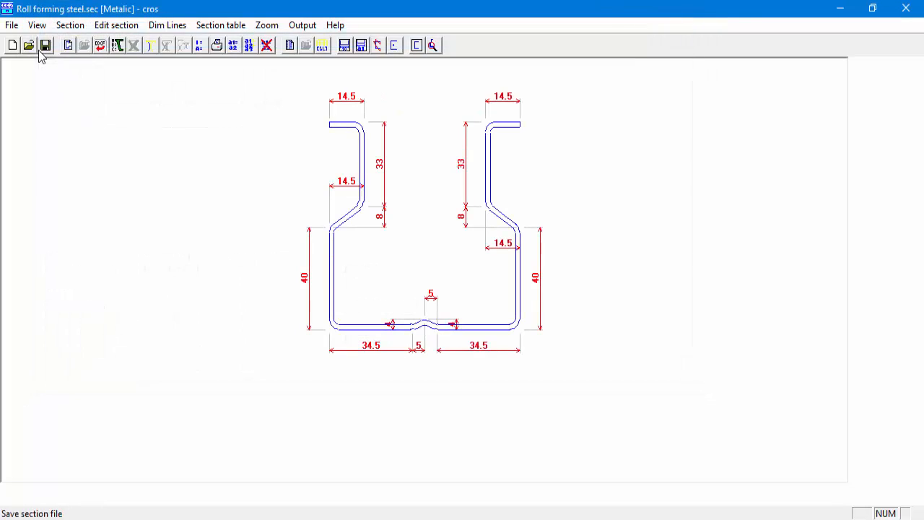
mouse_move(247, 258)
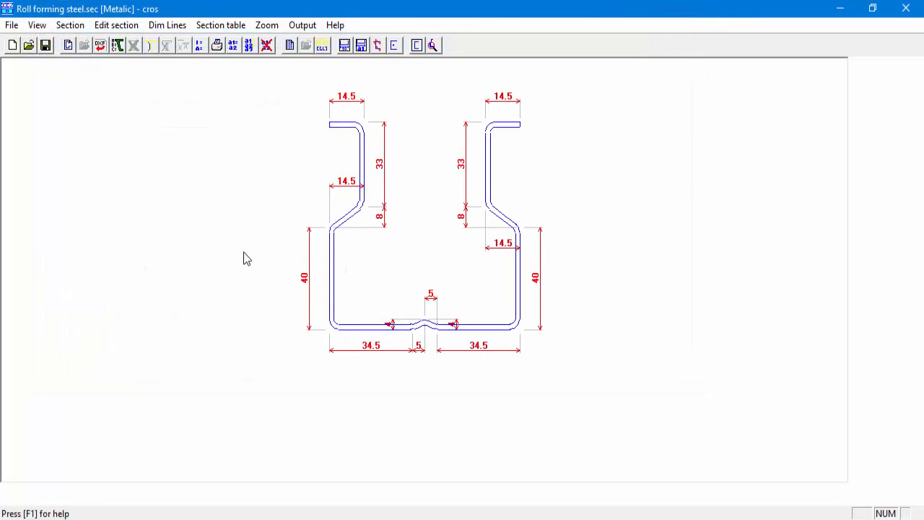
mouse_move(533, 152)
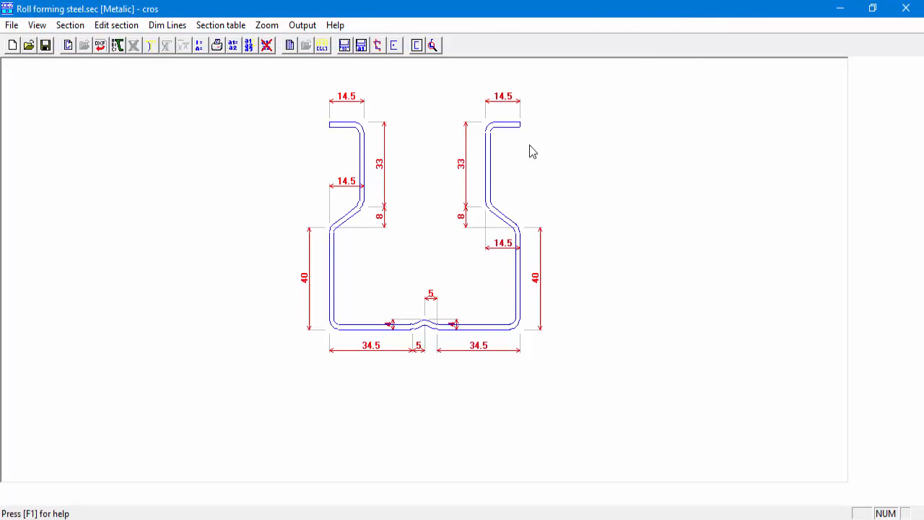
mouse_move(283, 201)
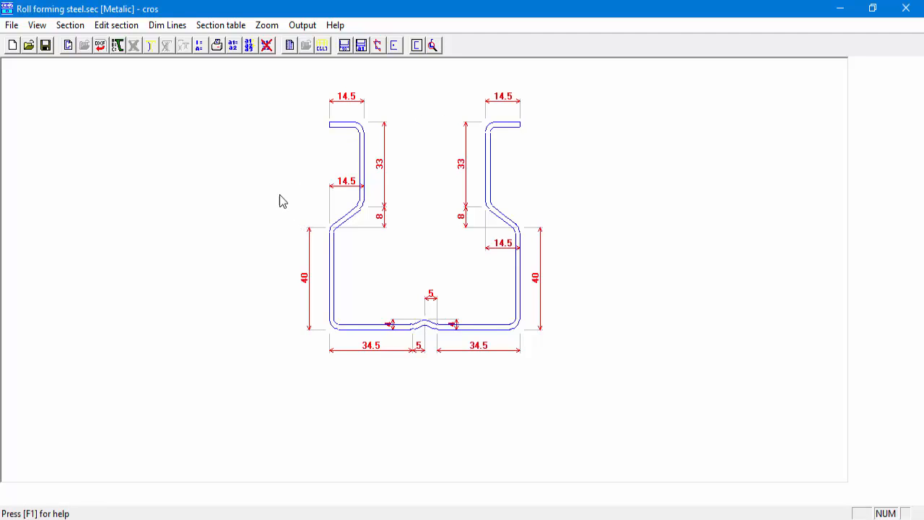
click(221, 25)
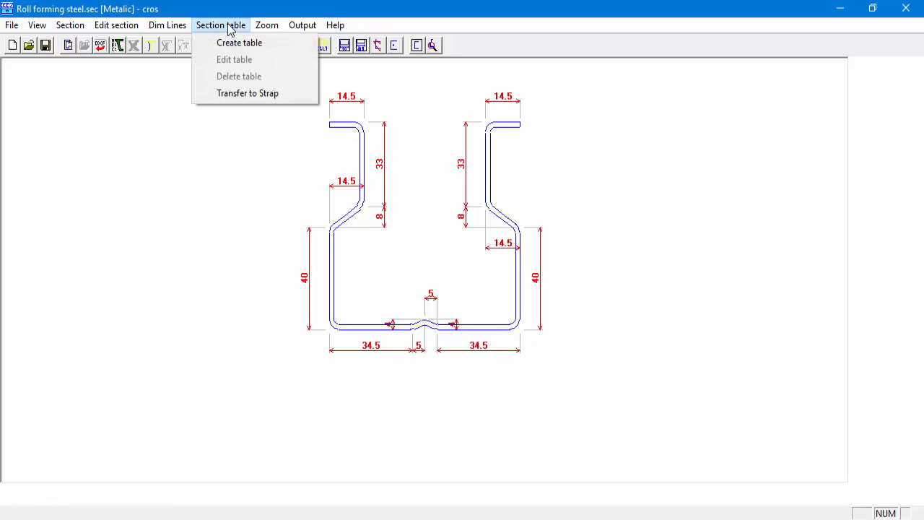
mouse_move(240, 43)
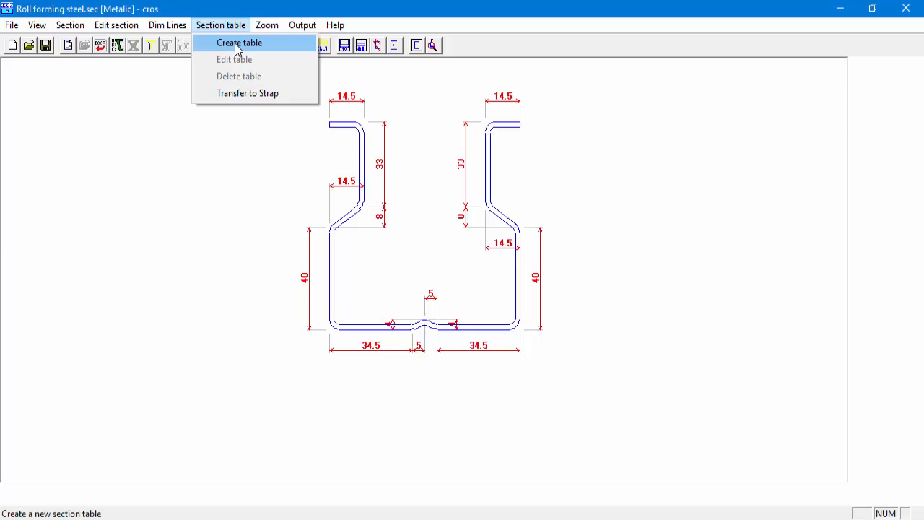
Step: Create a section table named Metalic, then dismiss its dimensions table without keeping changes
click(239, 43)
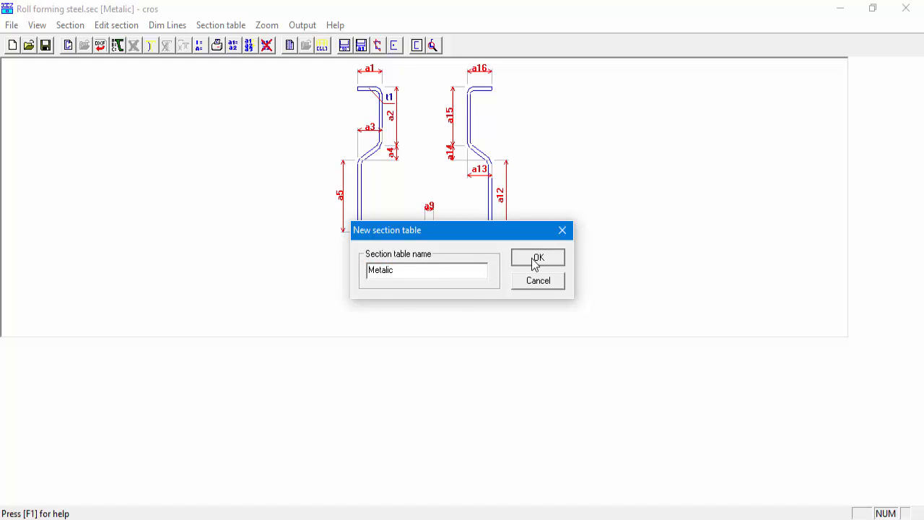
click(537, 257)
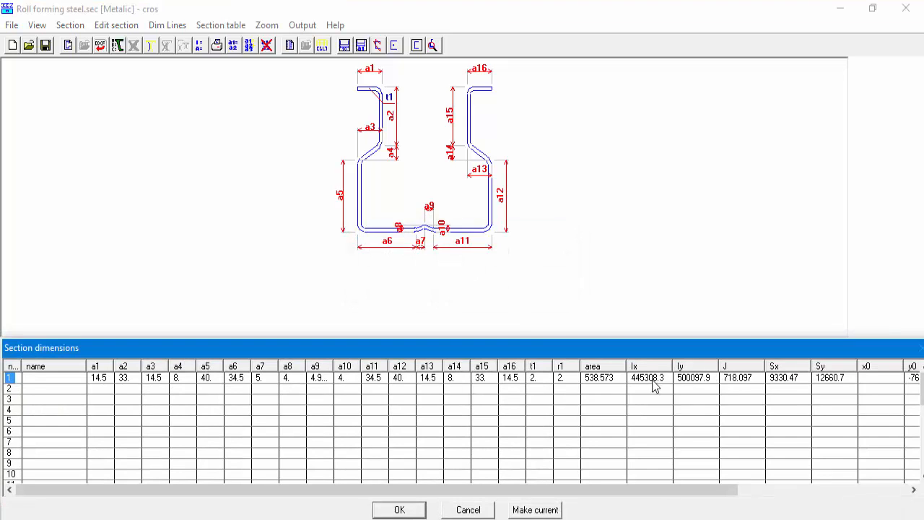
mouse_move(133, 387)
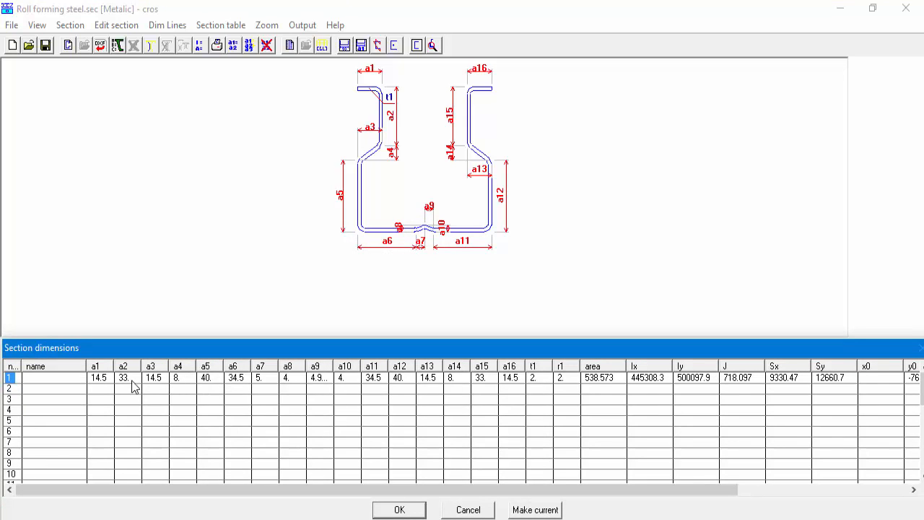
mouse_move(364, 87)
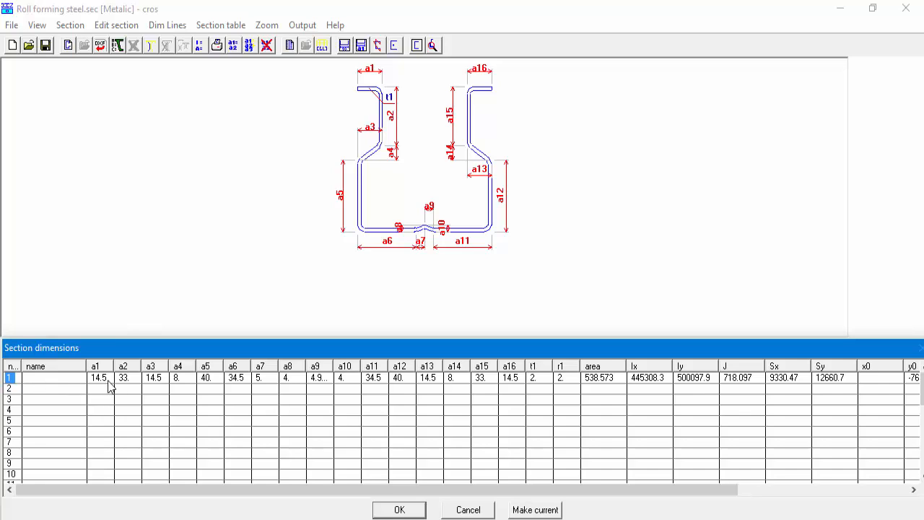
mouse_move(103, 382)
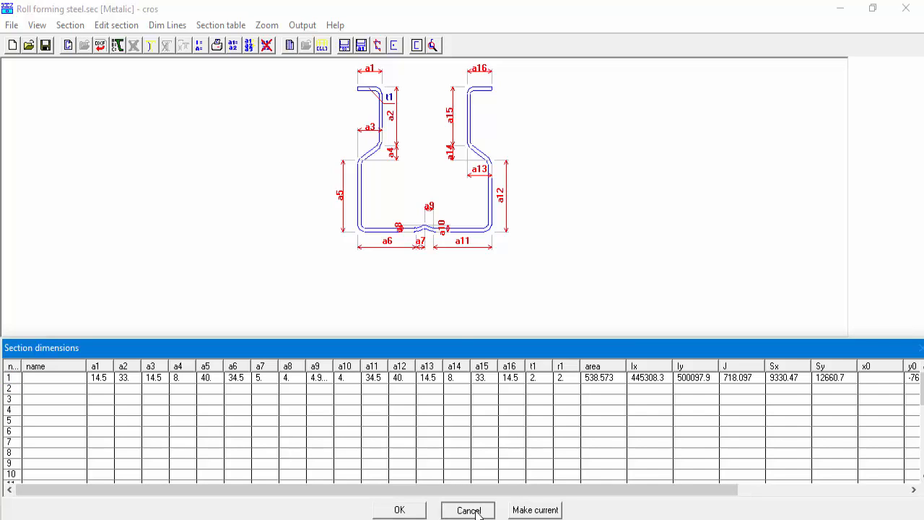
click(468, 509)
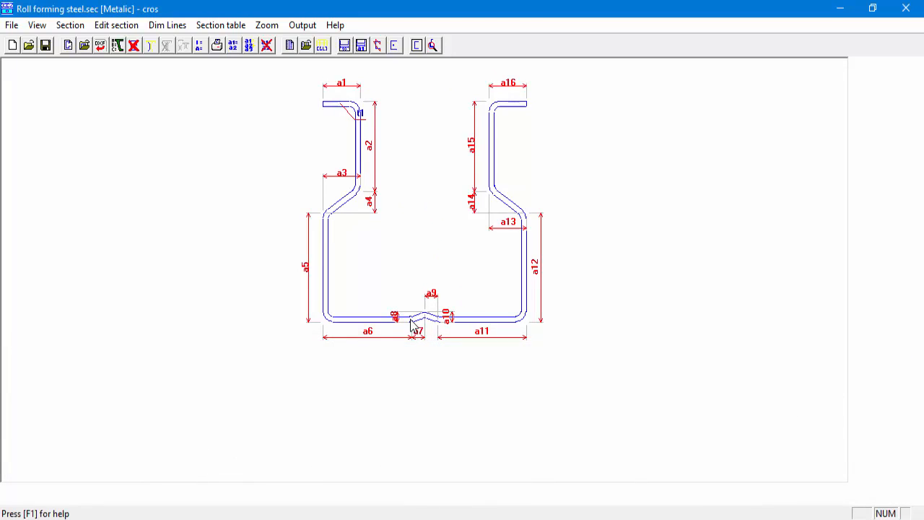
mouse_move(233, 44)
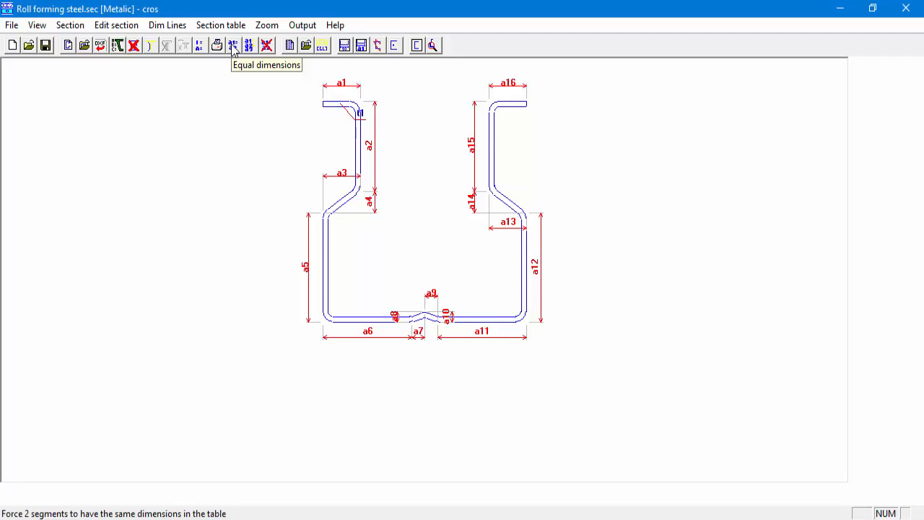
Step: Link the right-side dimensions to their left-side counterparts with Equal dimensions
click(234, 45)
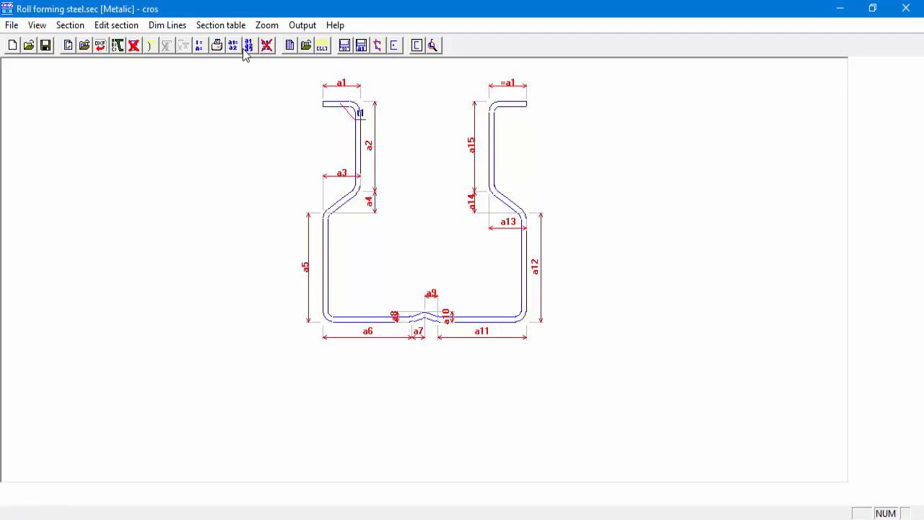
click(233, 45)
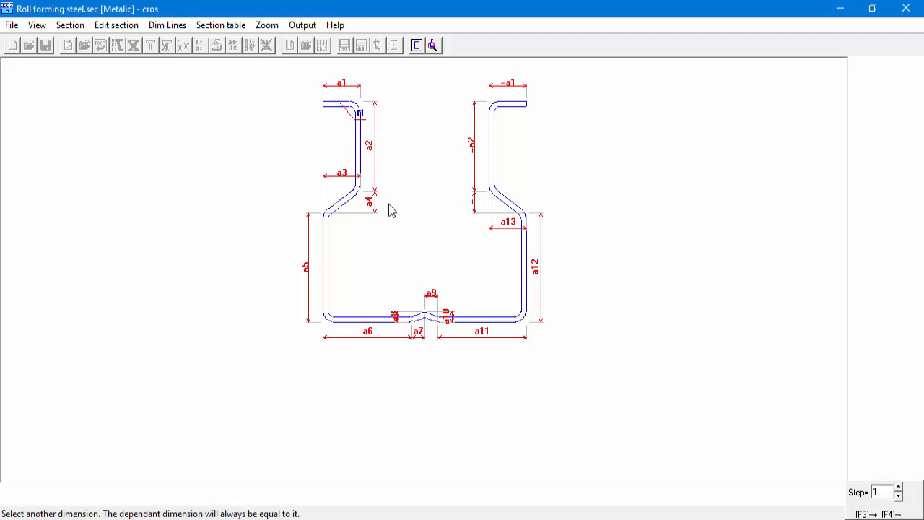
click(474, 199)
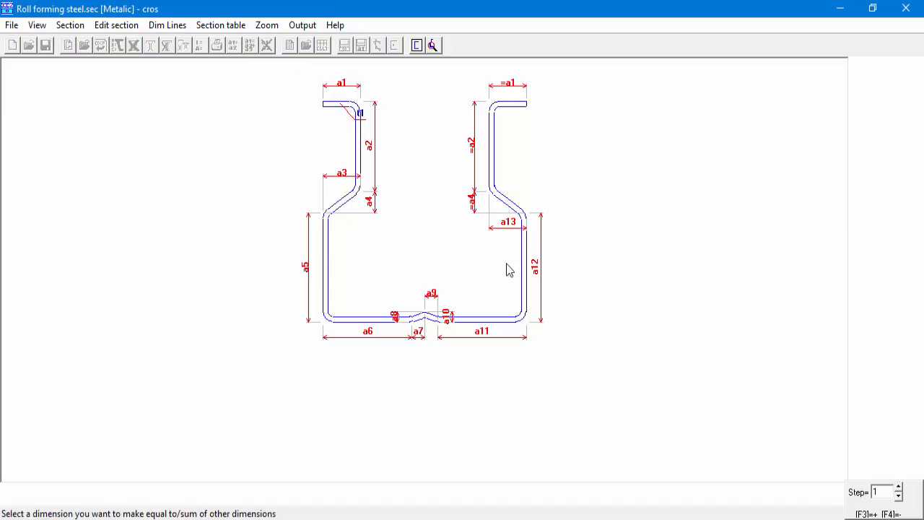
click(234, 45)
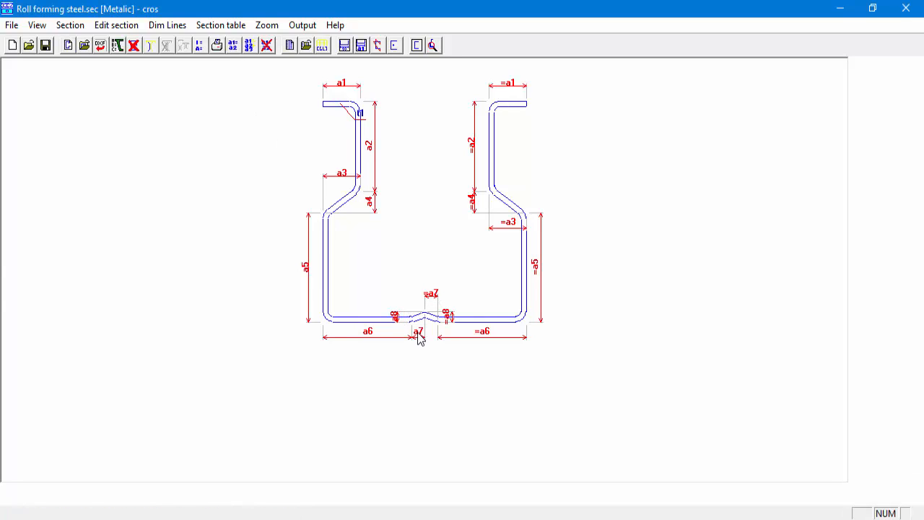
mouse_move(221, 24)
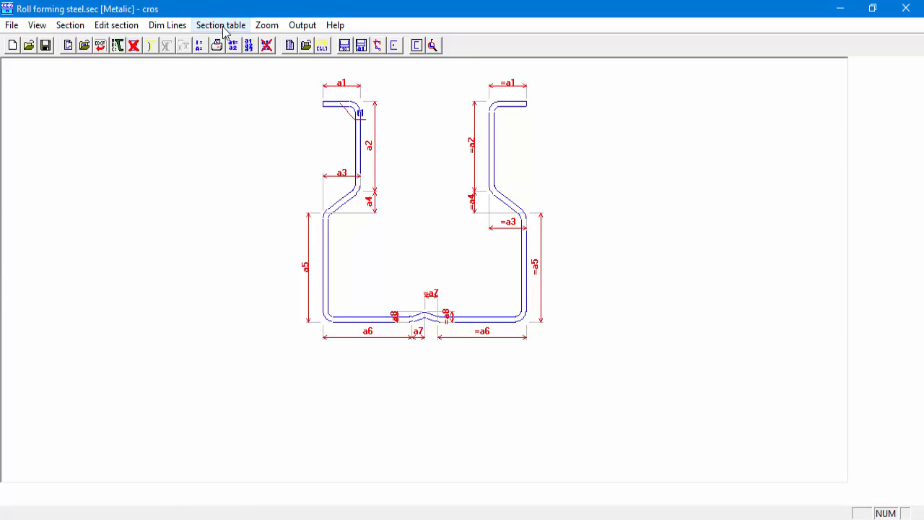
click(221, 24)
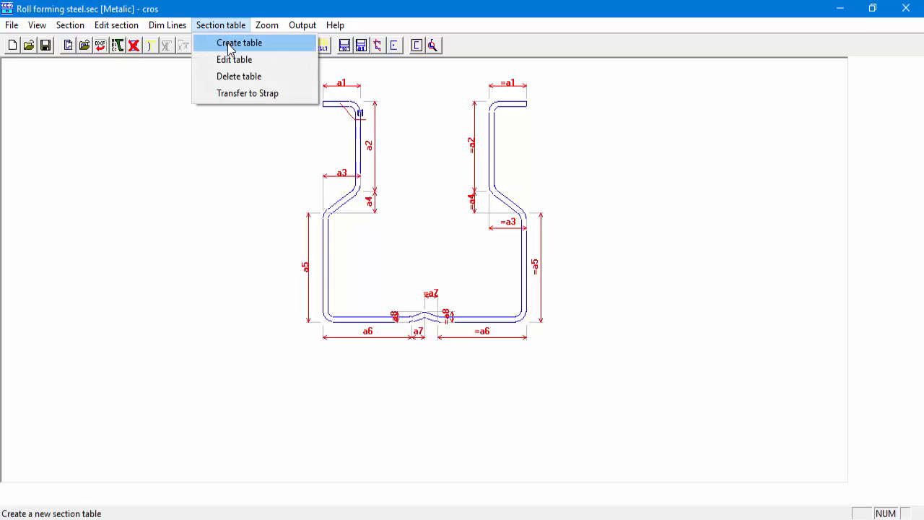
Step: Create the Metalic section table listing independent dimensions a1–a8, t1, r1
click(240, 44)
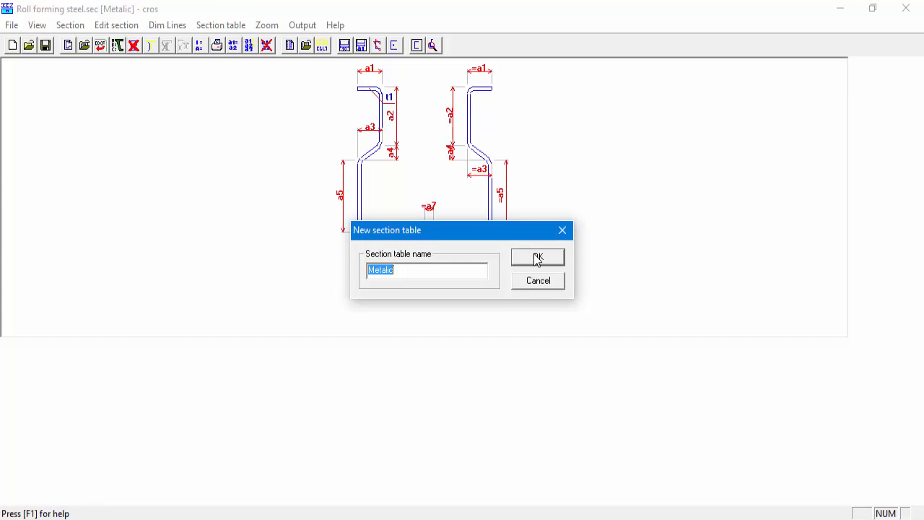
click(537, 257)
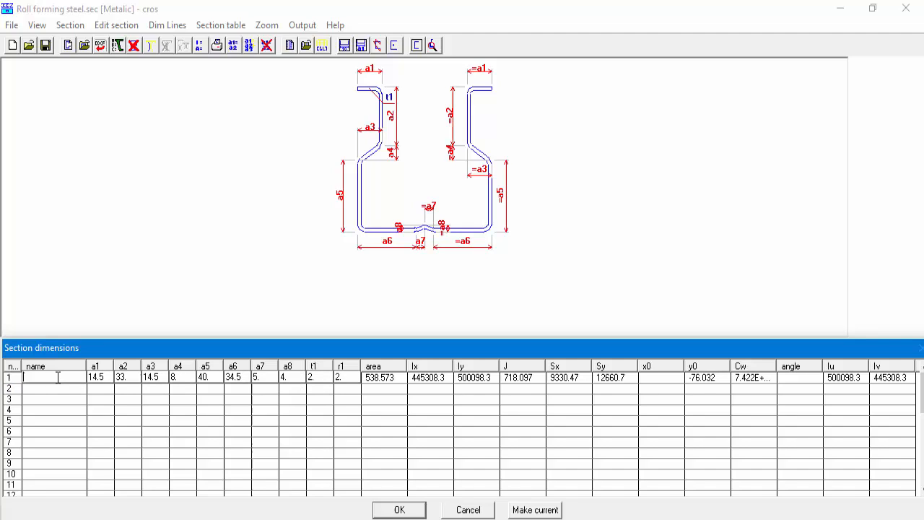
Step: Name row 1's section 20820 and start row 2 as 21120 with flange 14.5
text(20820)
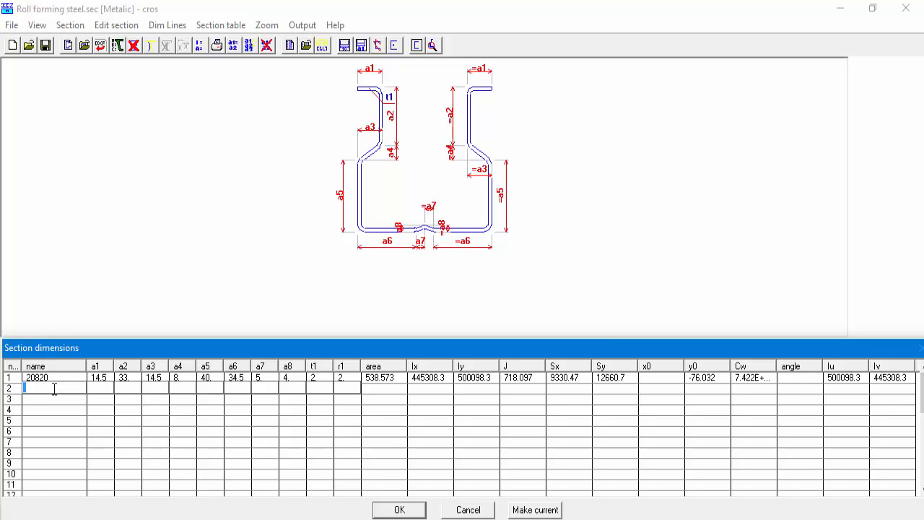
text(21)
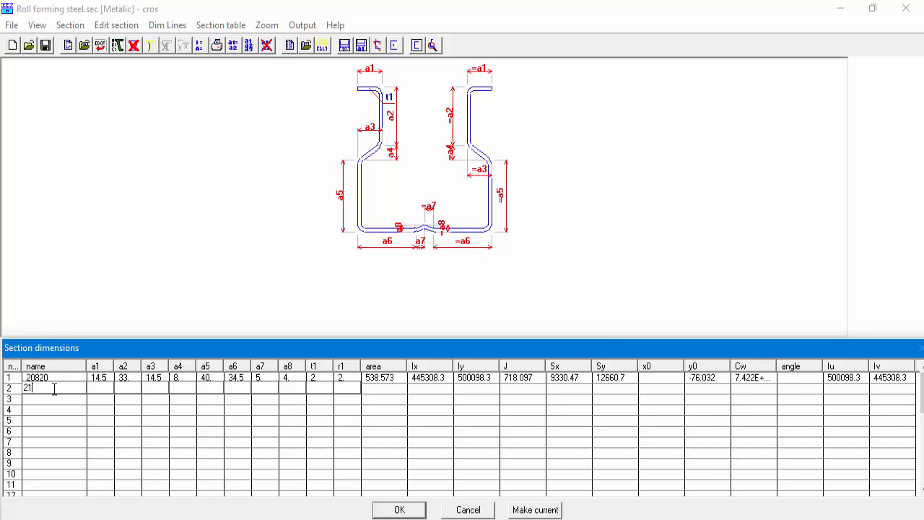
text(120)
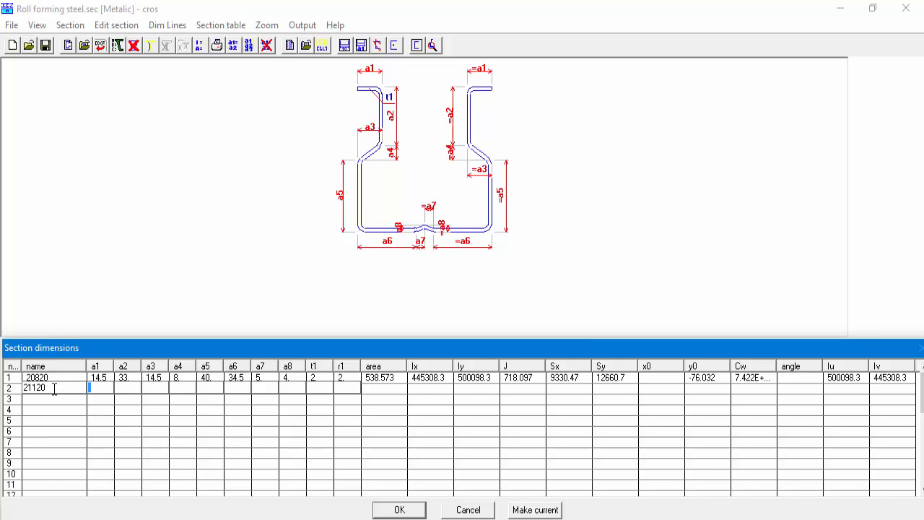
text(14.5)
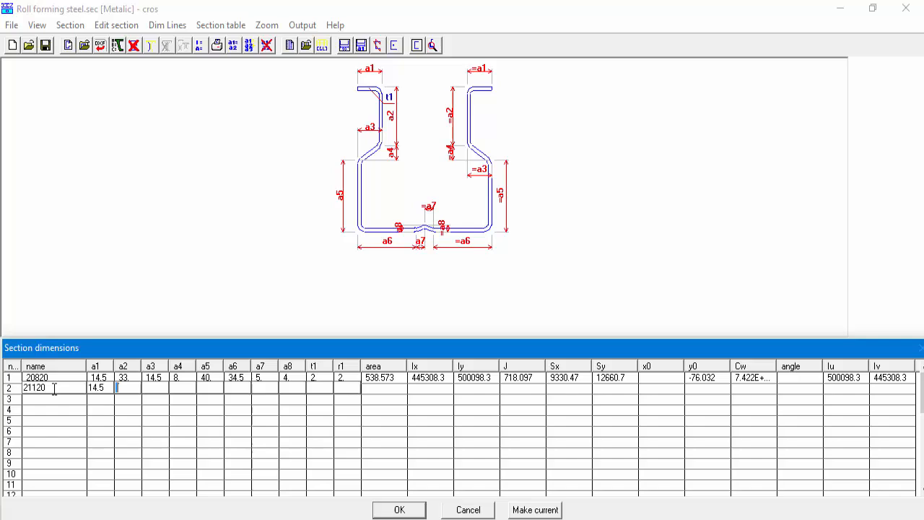
Step: Complete section 21120's dimensions (33, 14.5, 70...) so its area 658.573 is computed
text(33)
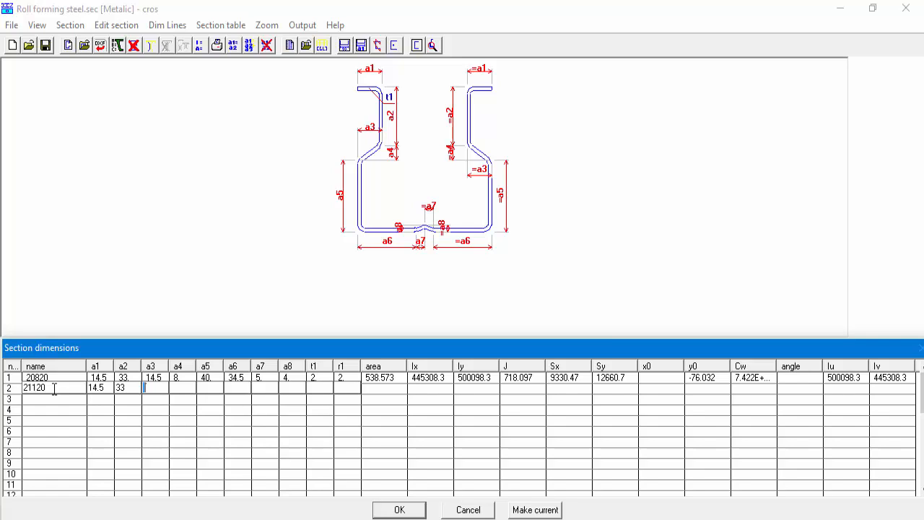
text(14.5)
click(184, 387)
text(8)
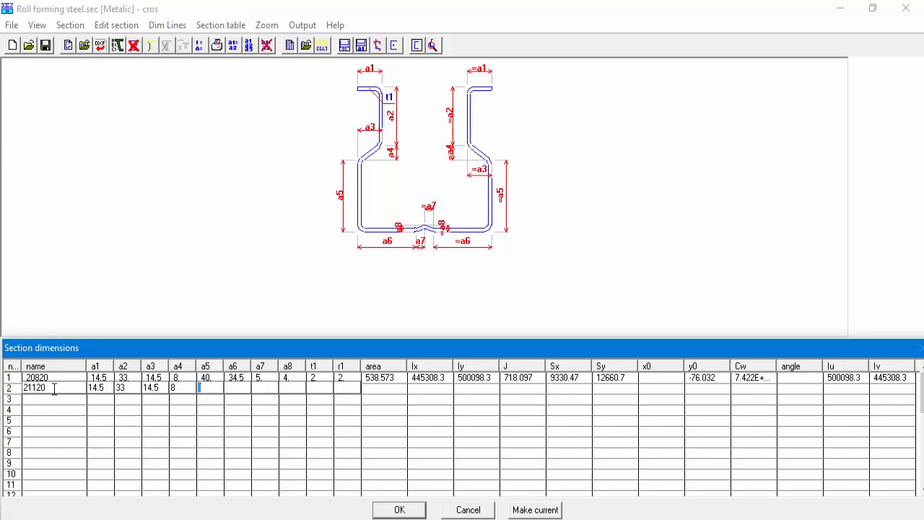
text(70)
click(236, 387)
text(34)
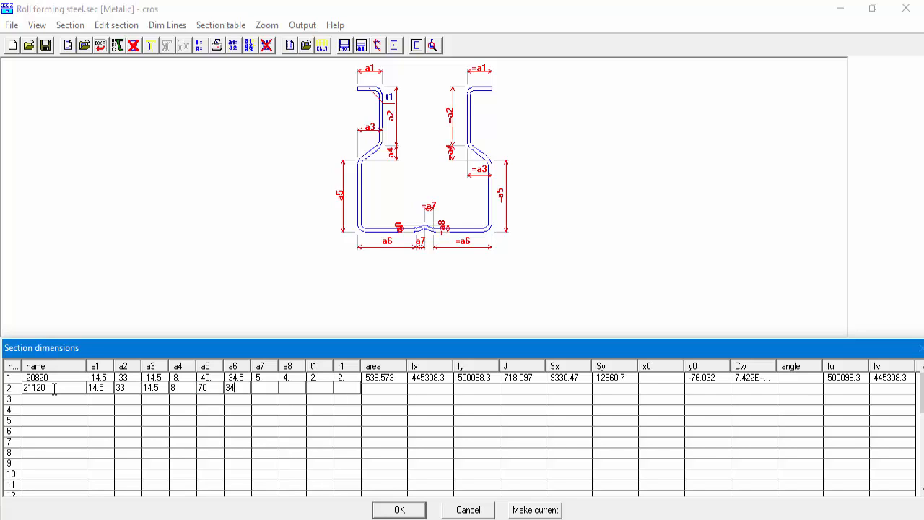
text(5)
click(293, 388)
text(4)
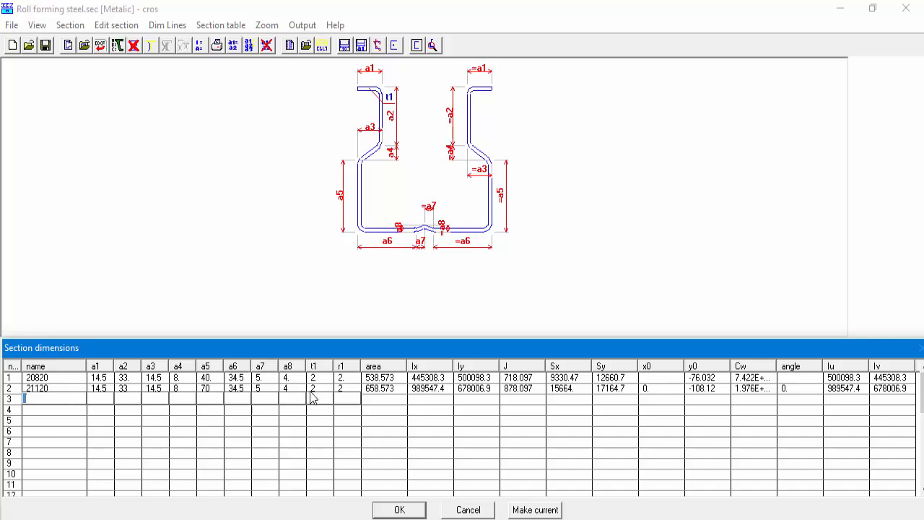
mouse_move(746, 402)
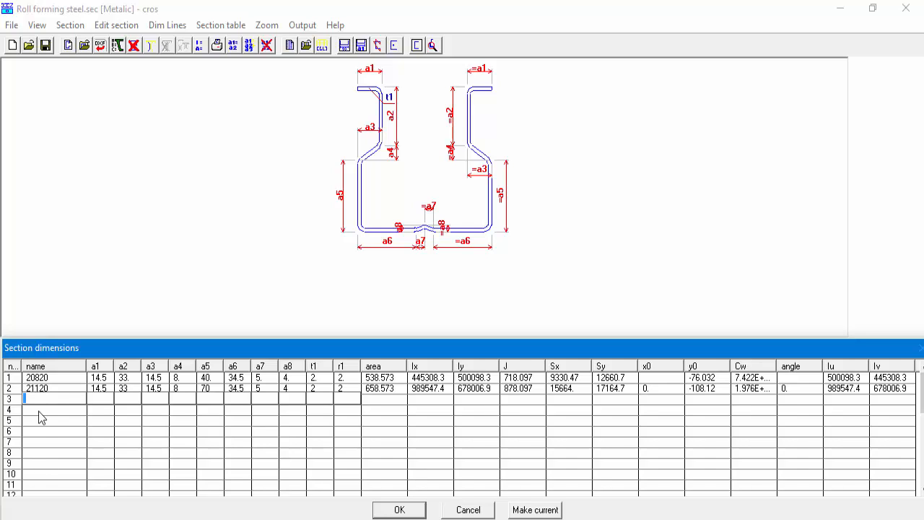
mouse_move(58, 394)
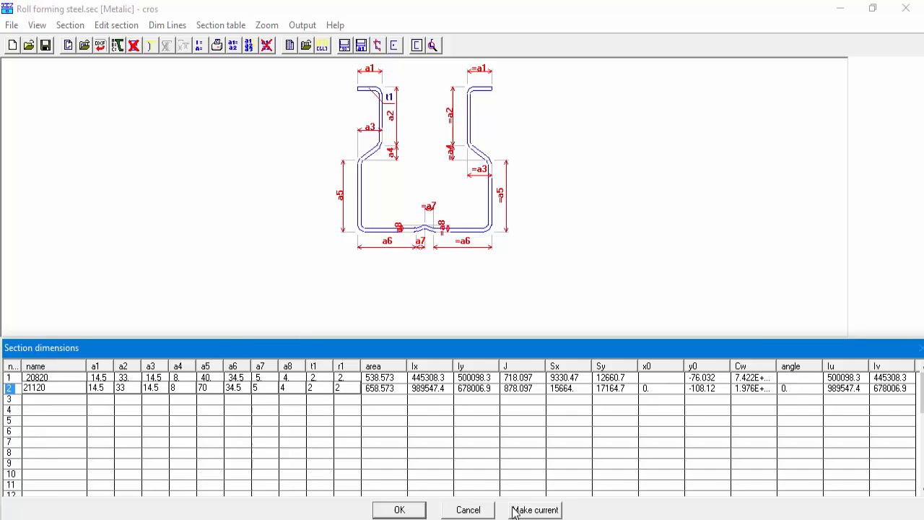
click(534, 510)
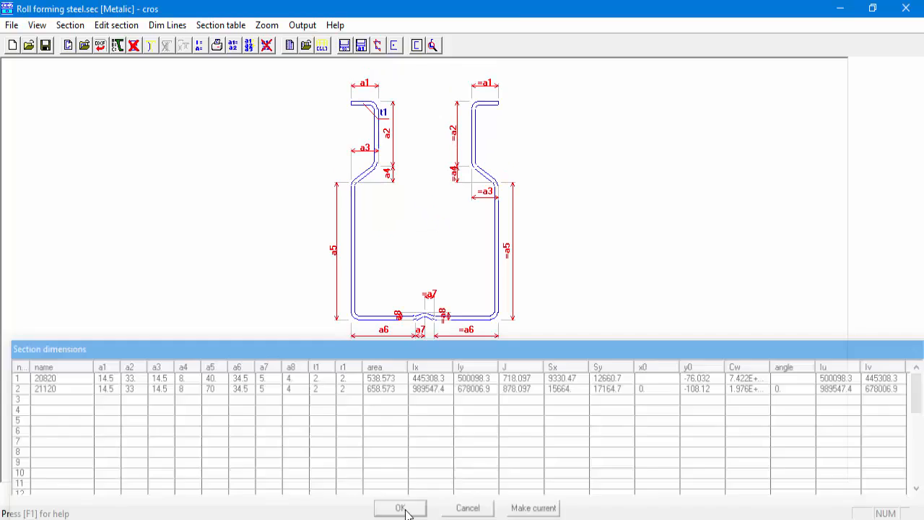
click(402, 508)
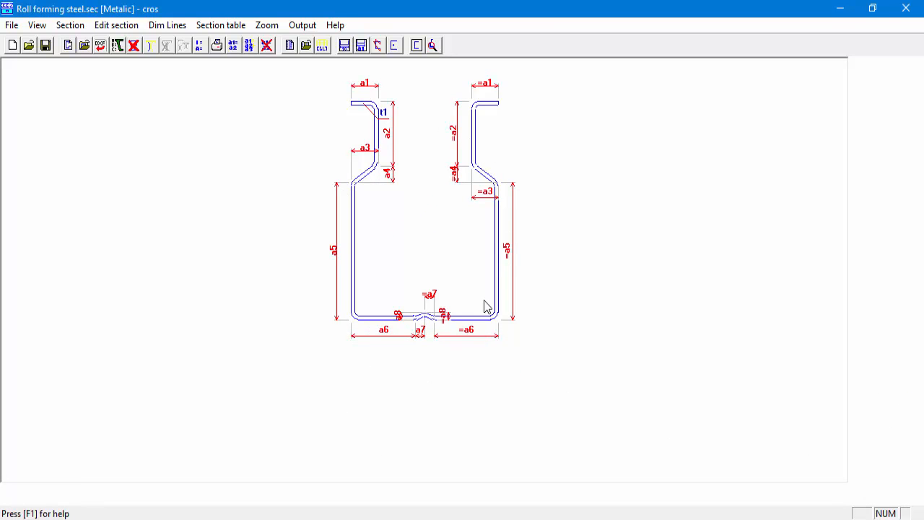
mouse_move(335, 317)
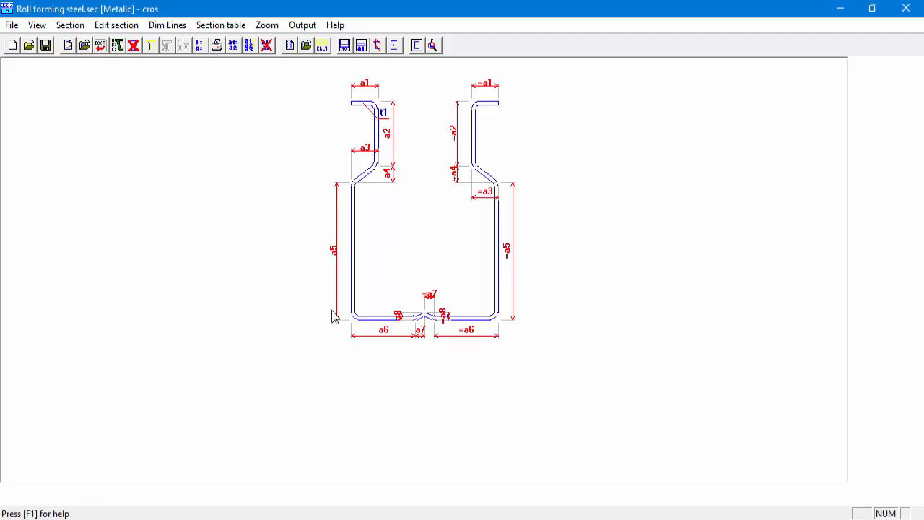
mouse_move(345, 44)
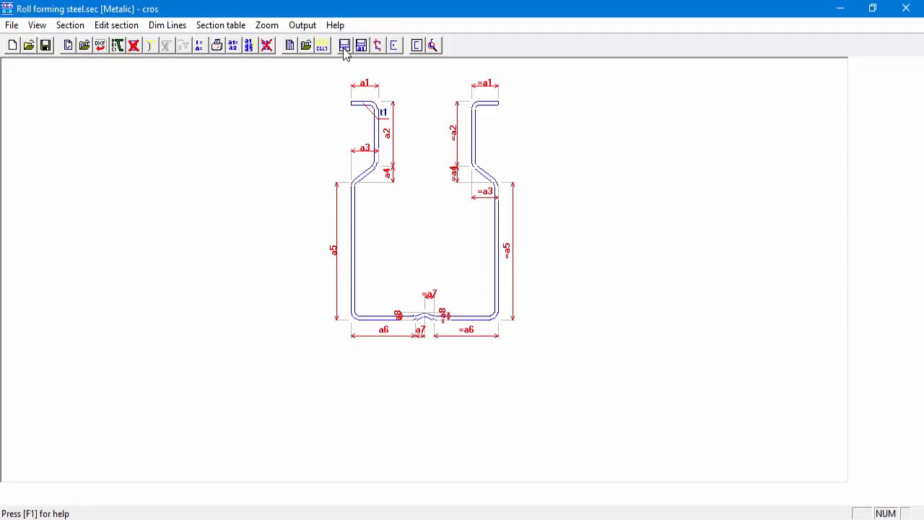
click(322, 45)
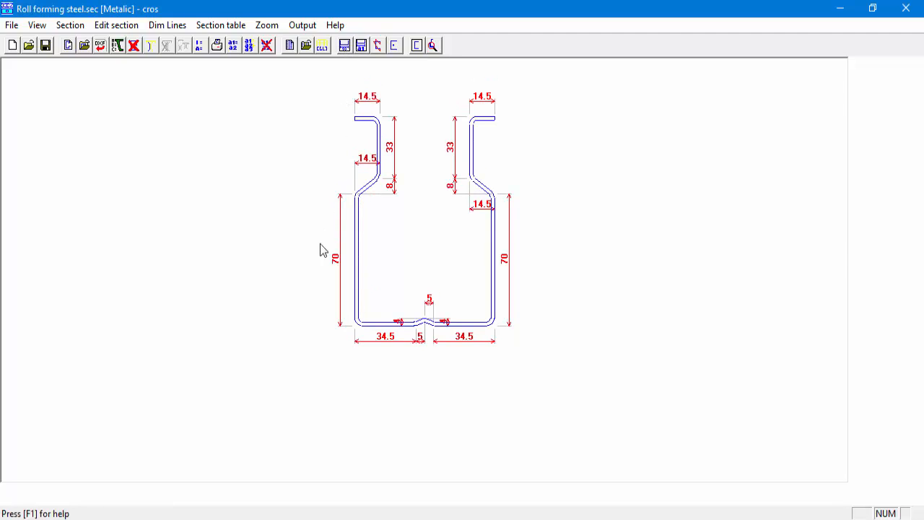
mouse_move(339, 259)
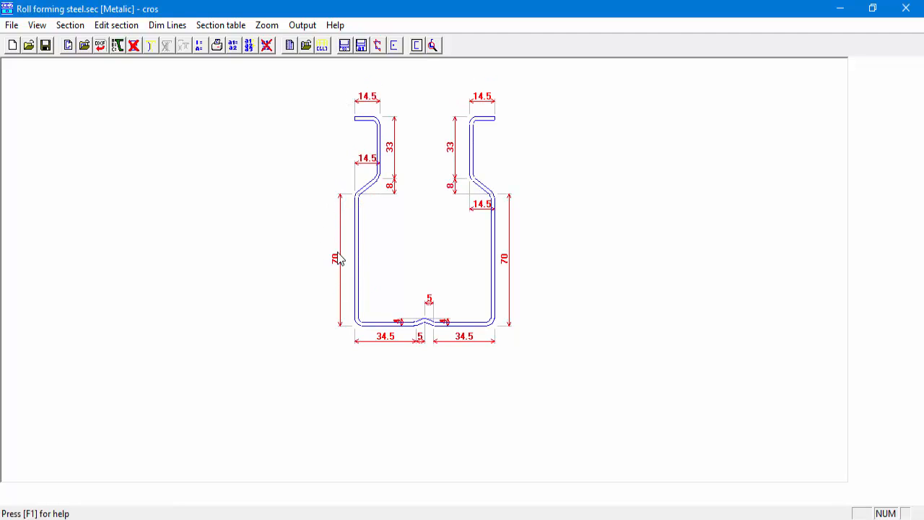
mouse_move(345, 273)
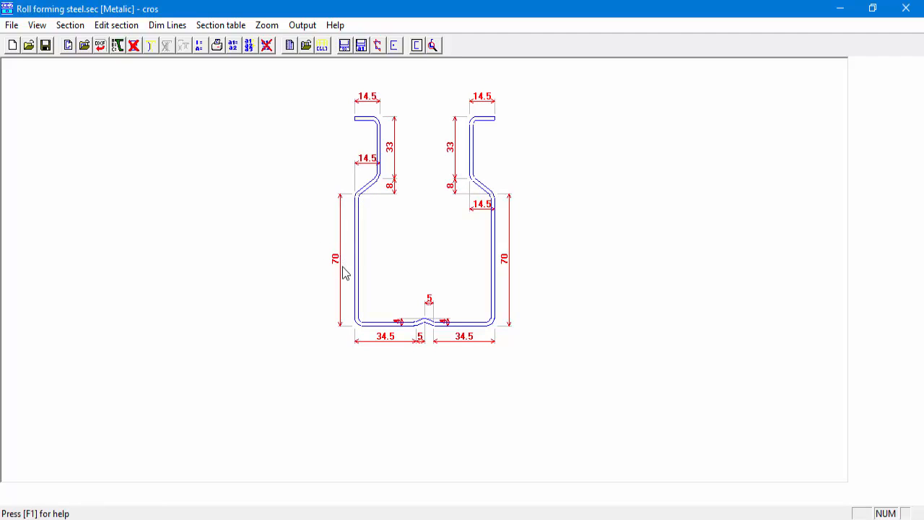
mouse_move(379, 297)
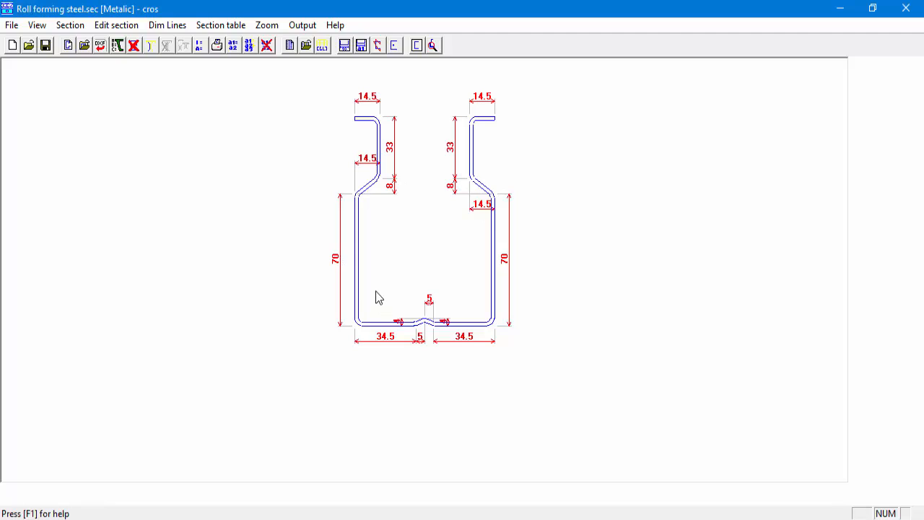
mouse_move(289, 159)
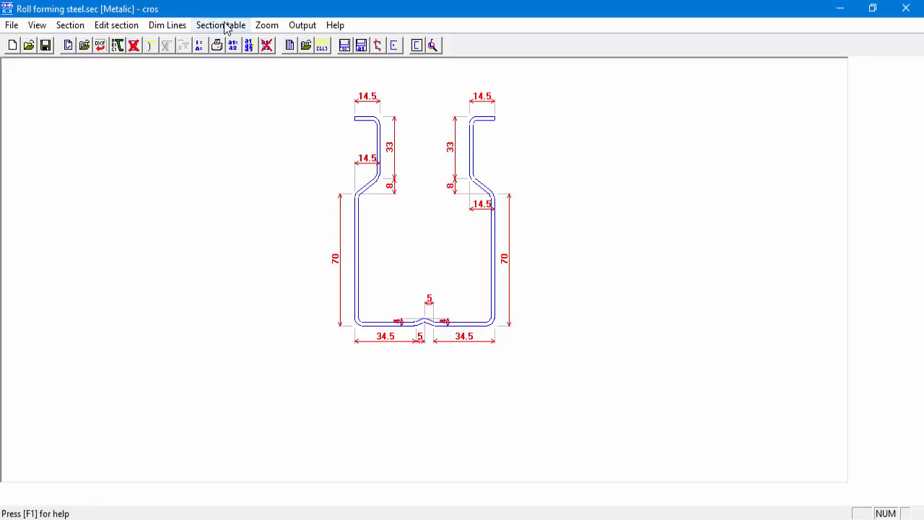
Step: Transfer the Metalic table to STRAP in millimetres, adding its 2 sections to the cold formed table
click(219, 25)
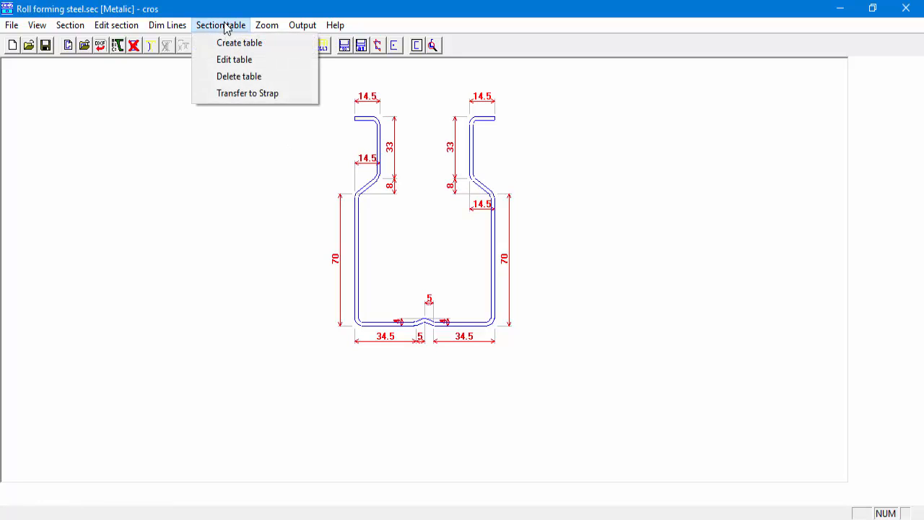
mouse_move(248, 92)
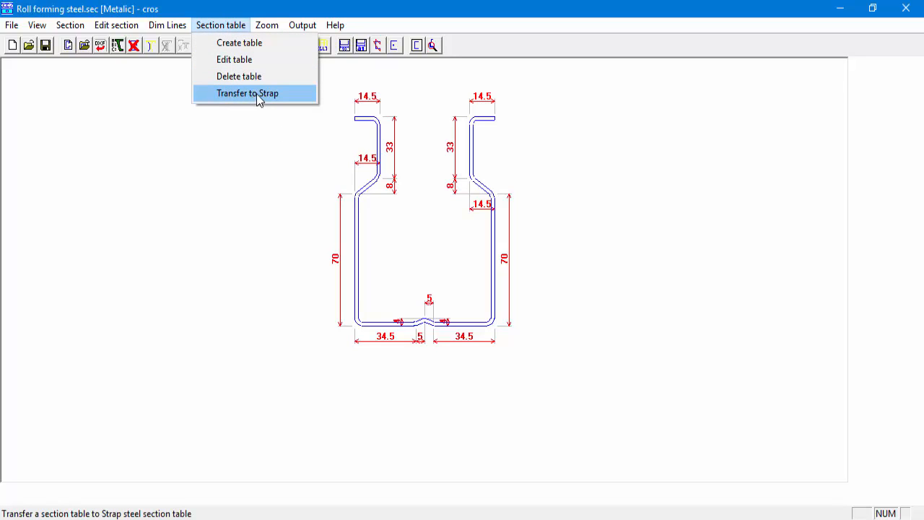
click(247, 92)
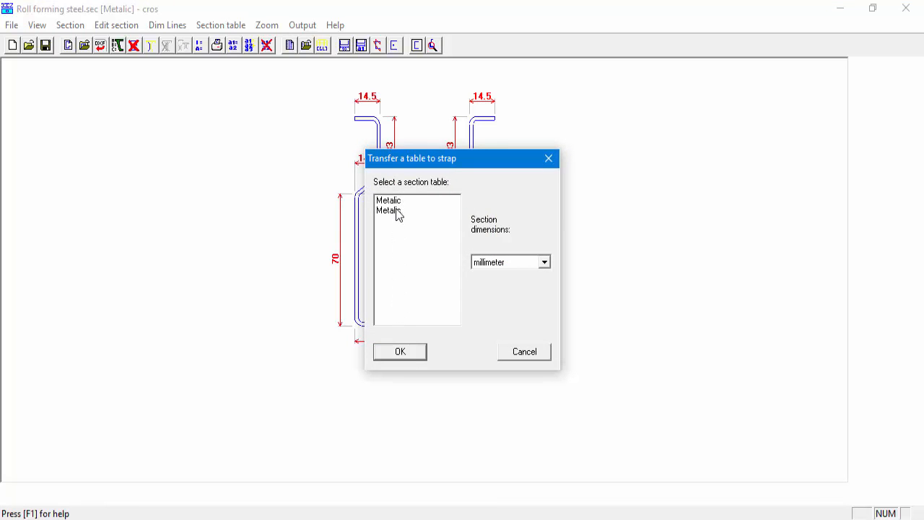
click(388, 211)
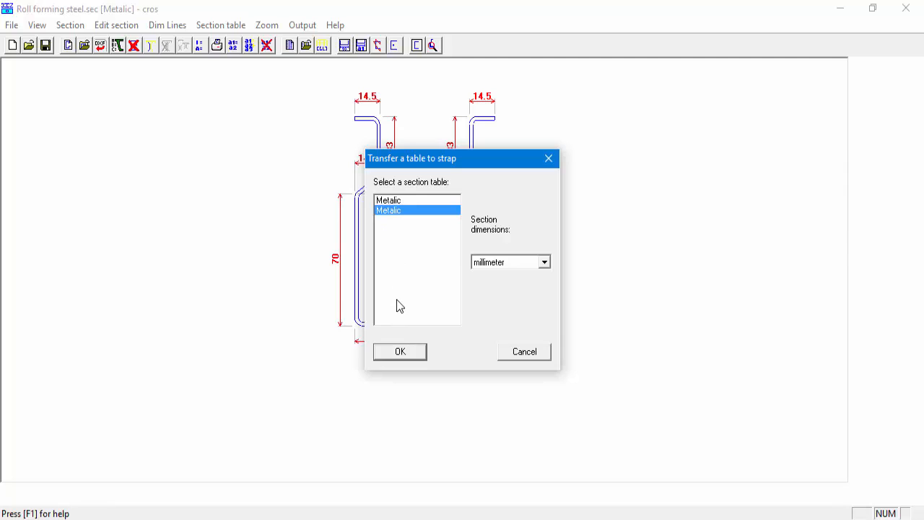
mouse_move(491, 271)
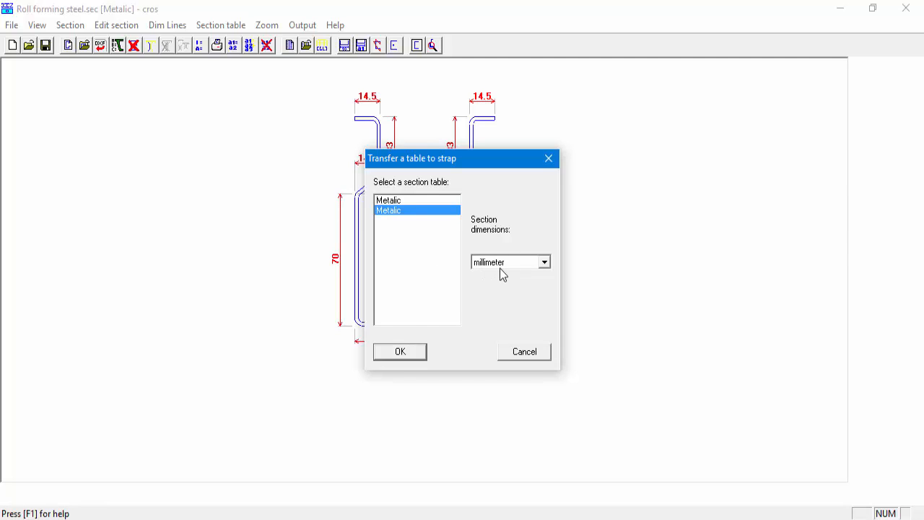
mouse_move(489, 275)
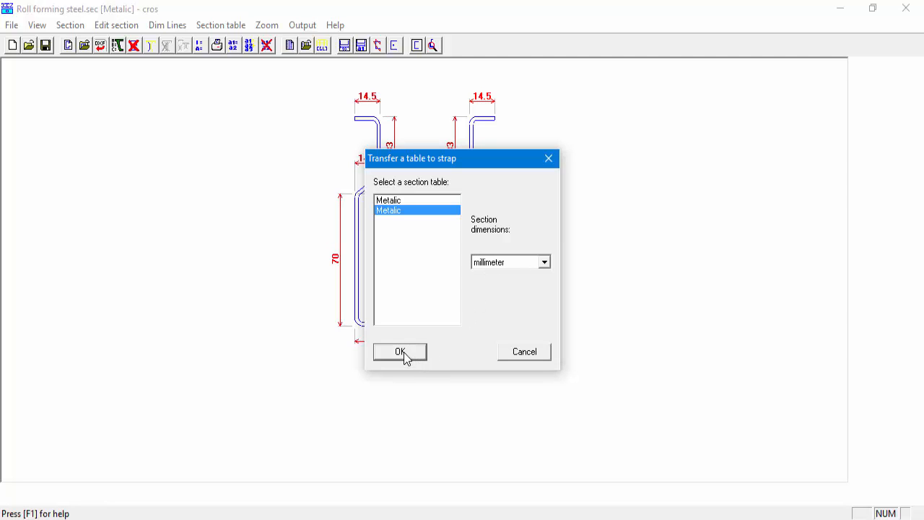
click(400, 352)
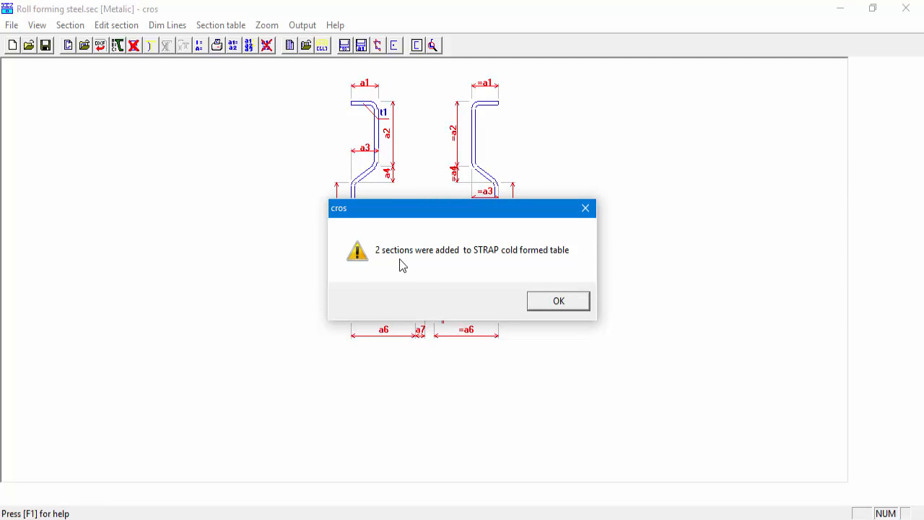
mouse_move(424, 263)
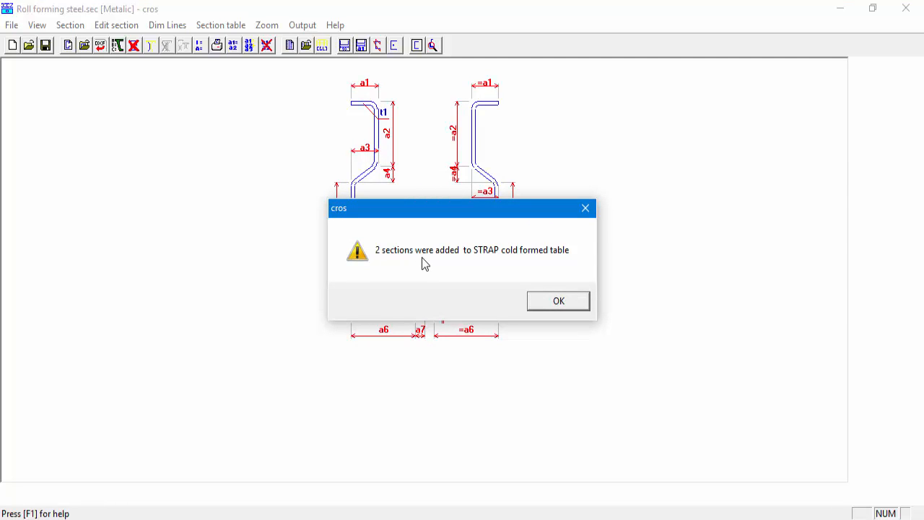
mouse_move(490, 267)
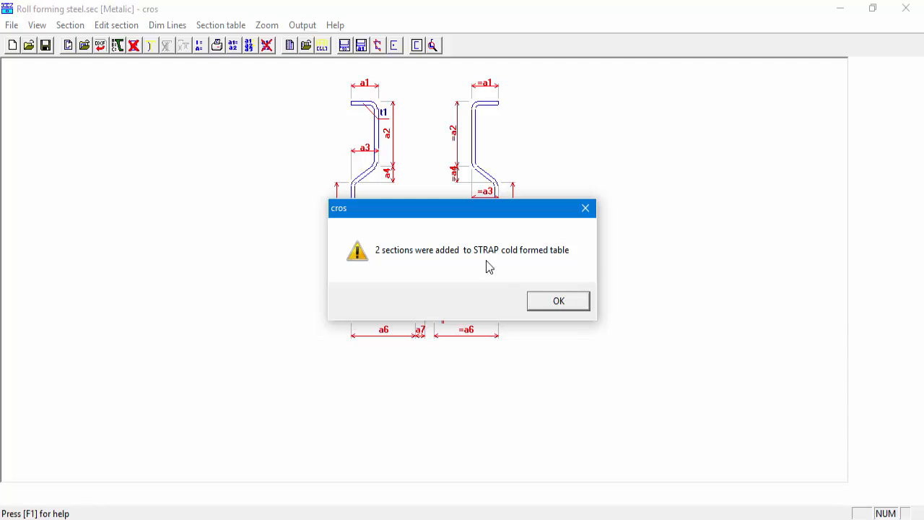
mouse_move(555, 257)
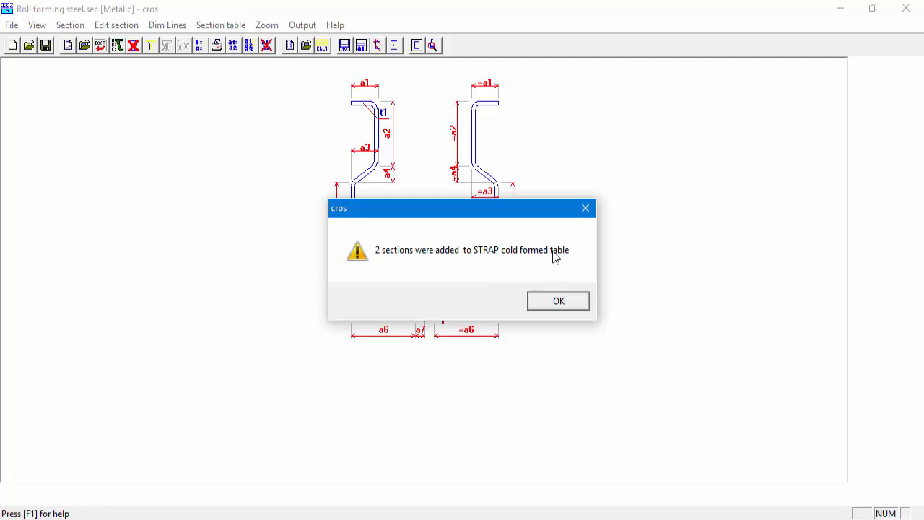
mouse_move(527, 242)
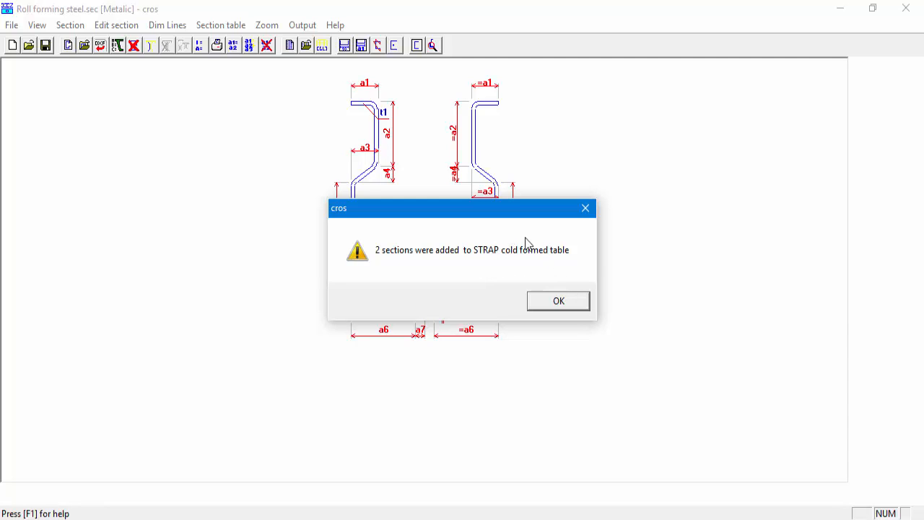
mouse_move(506, 244)
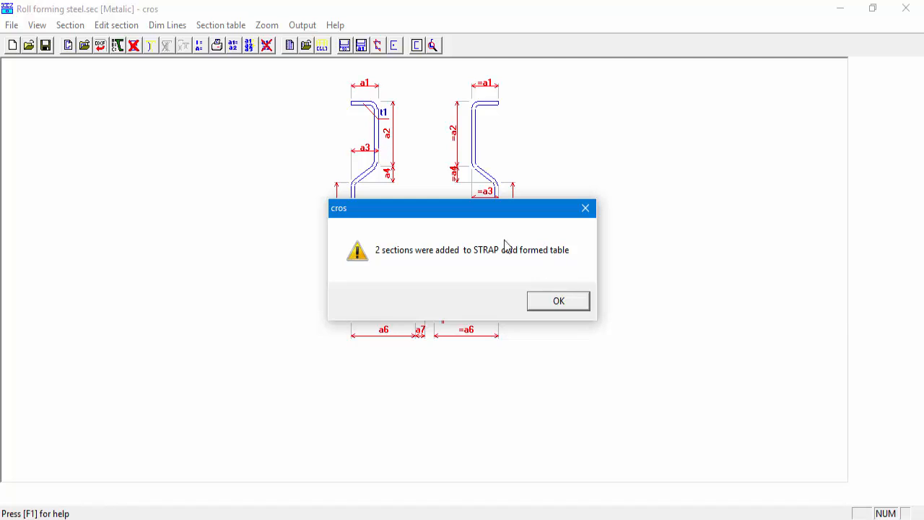
mouse_move(514, 266)
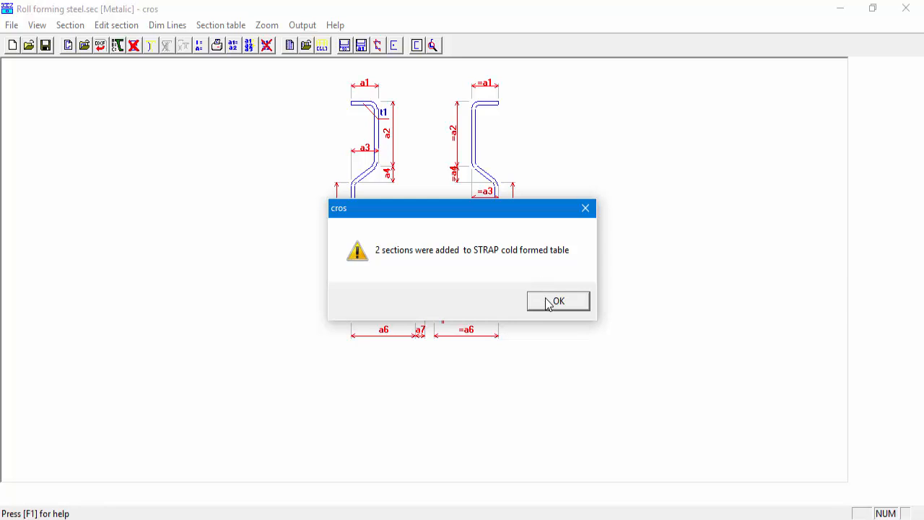
Step: Acknowledge the 2 added sections and open the Cold formed structure model's beam geometry
click(558, 302)
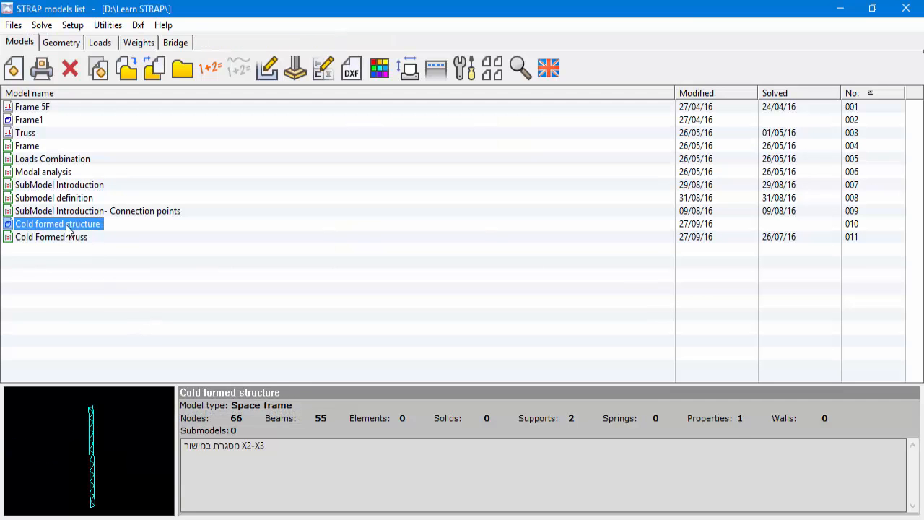
double_click(58, 222)
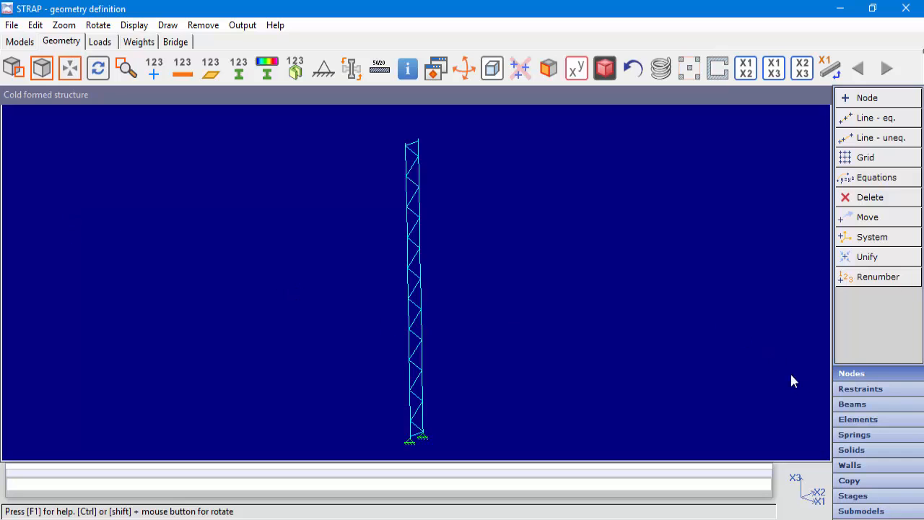
click(851, 404)
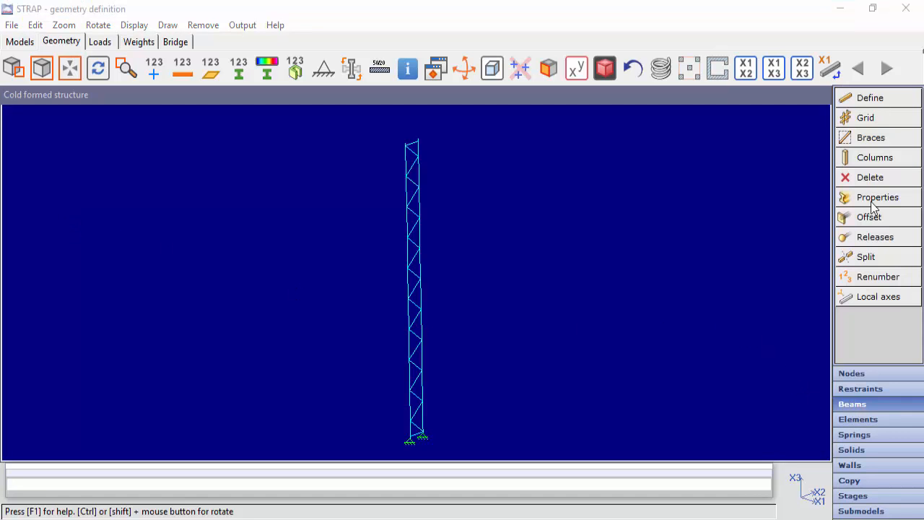
Step: Define beam property 1 from the steel table as the Metelic 20820 cold-formed section
click(878, 197)
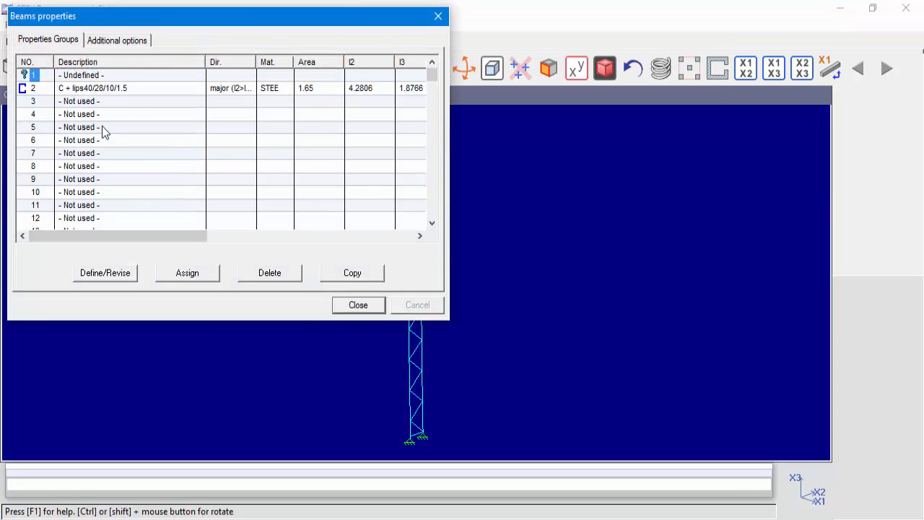
click(104, 271)
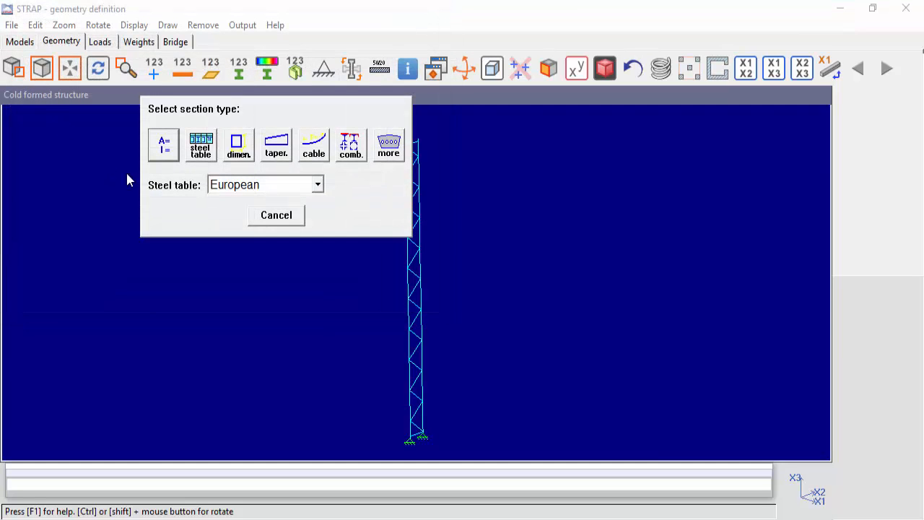
click(200, 145)
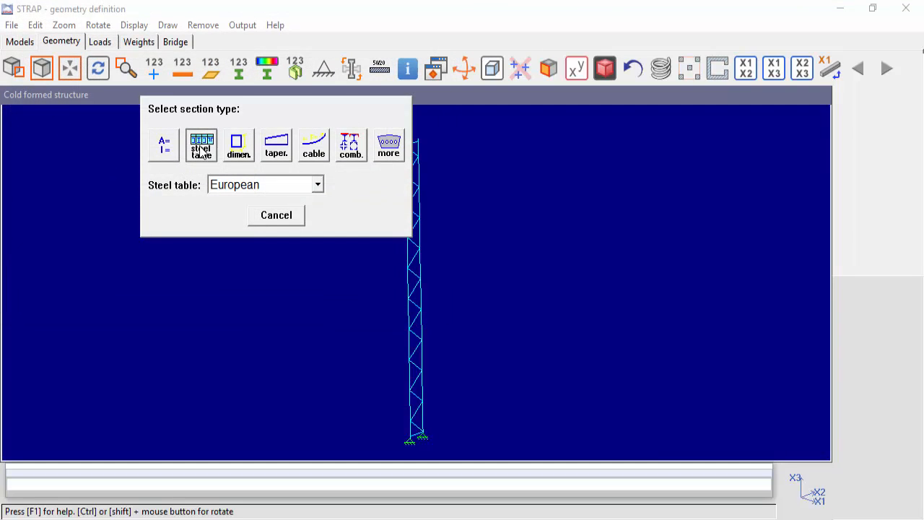
click(201, 144)
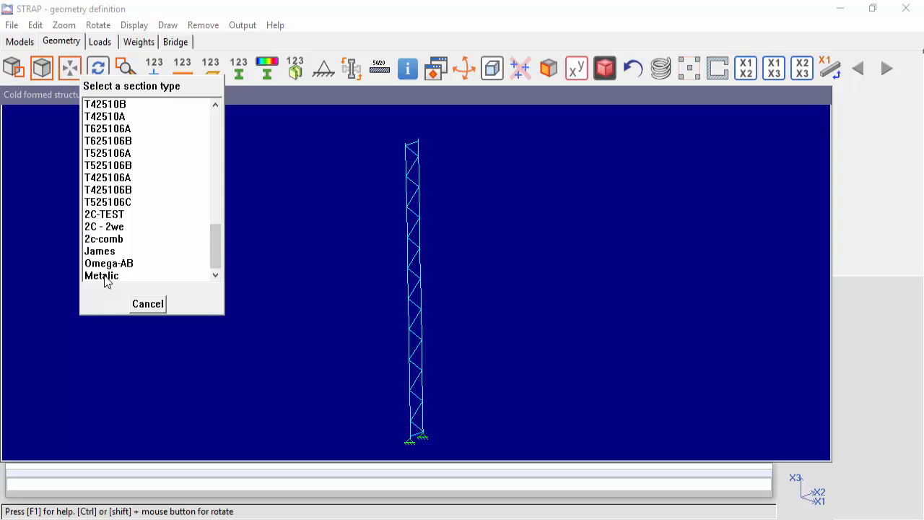
click(101, 274)
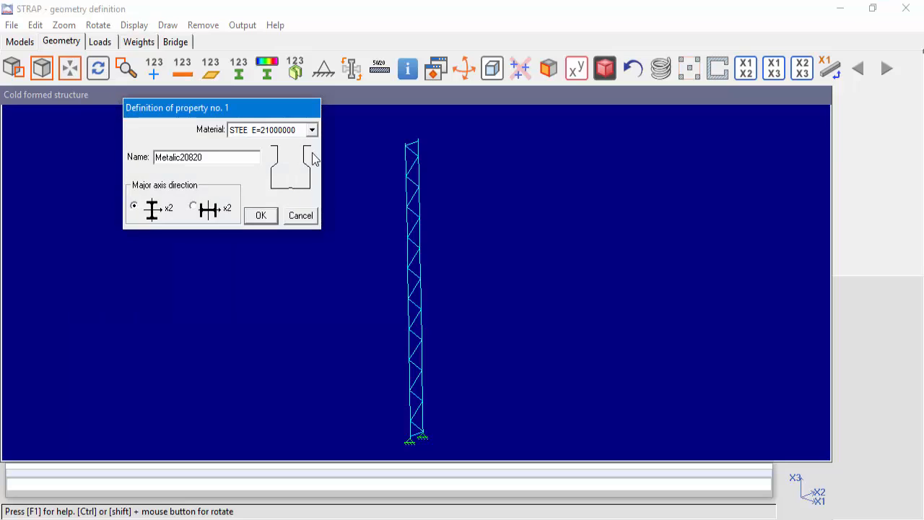
mouse_move(295, 195)
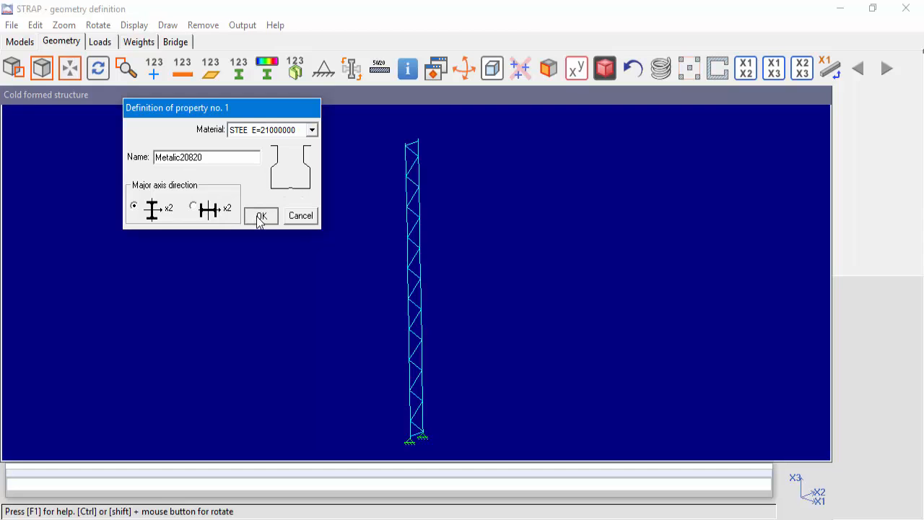
click(260, 217)
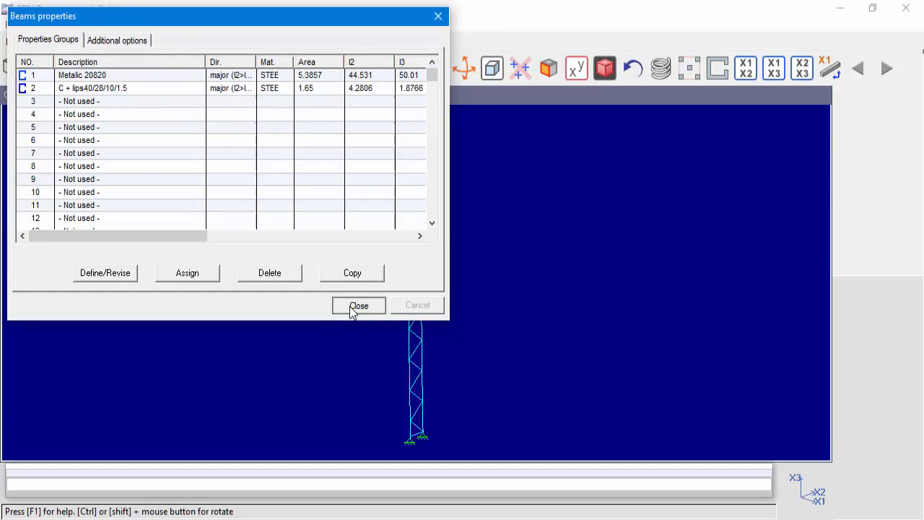
Step: Close the properties list and view the tower rendered, then as plain lines
click(358, 304)
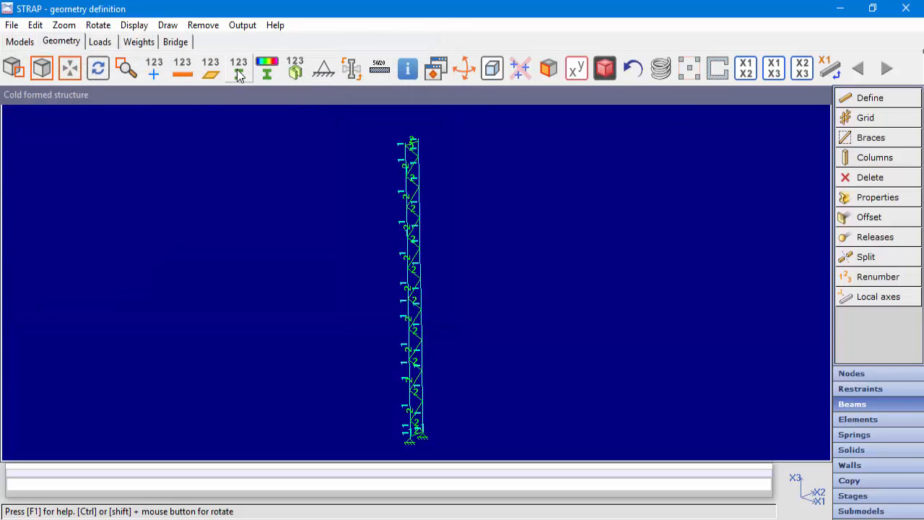
mouse_move(603, 68)
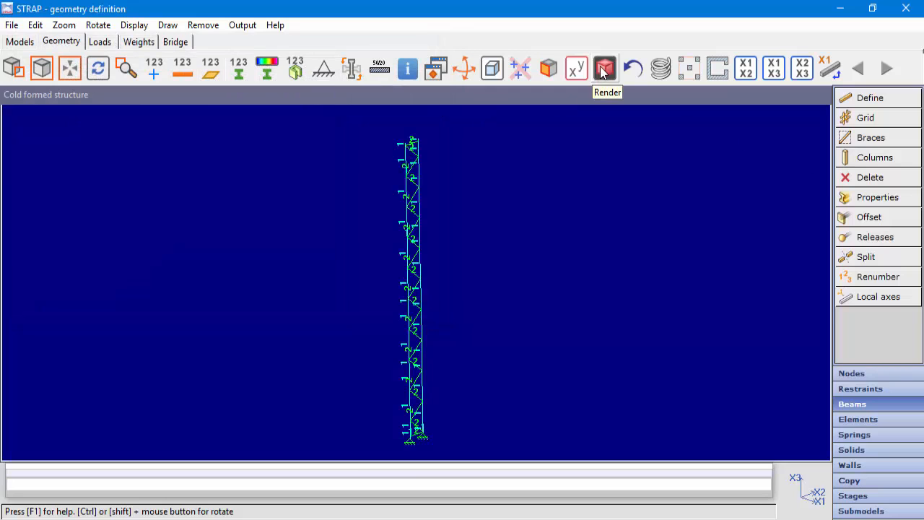
click(604, 68)
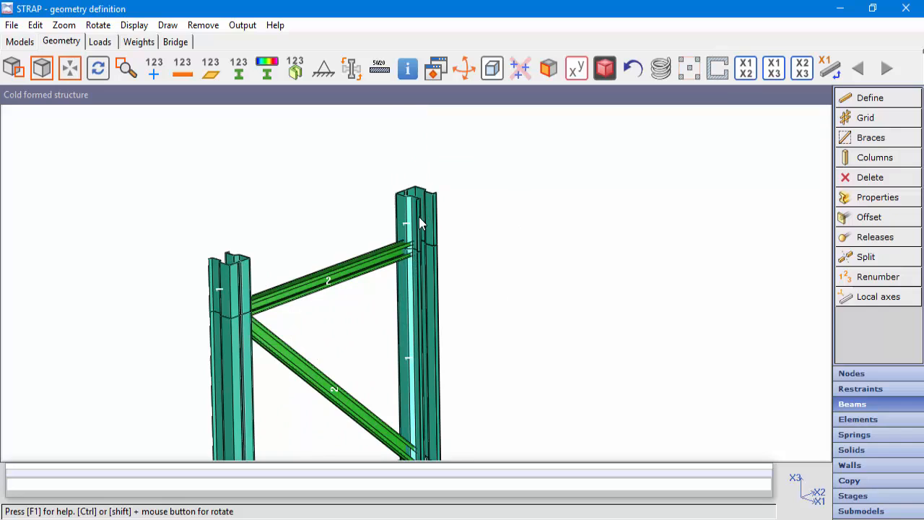
mouse_move(605, 68)
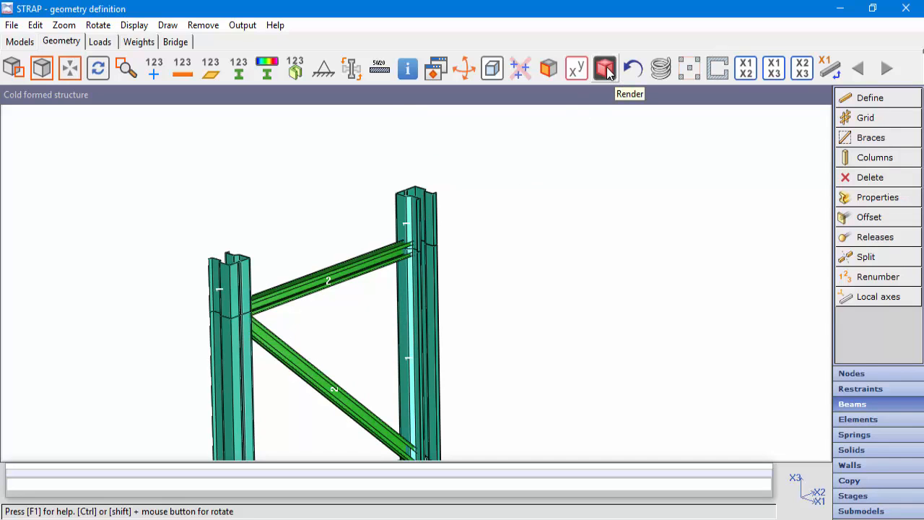
click(605, 68)
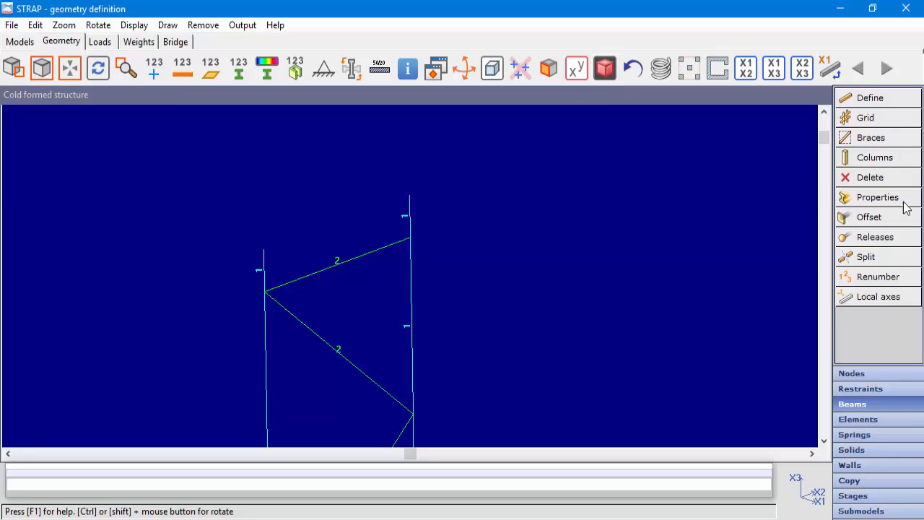
Step: Check that property 1 is Metalic20820, accept it and render the members as solids again
click(878, 196)
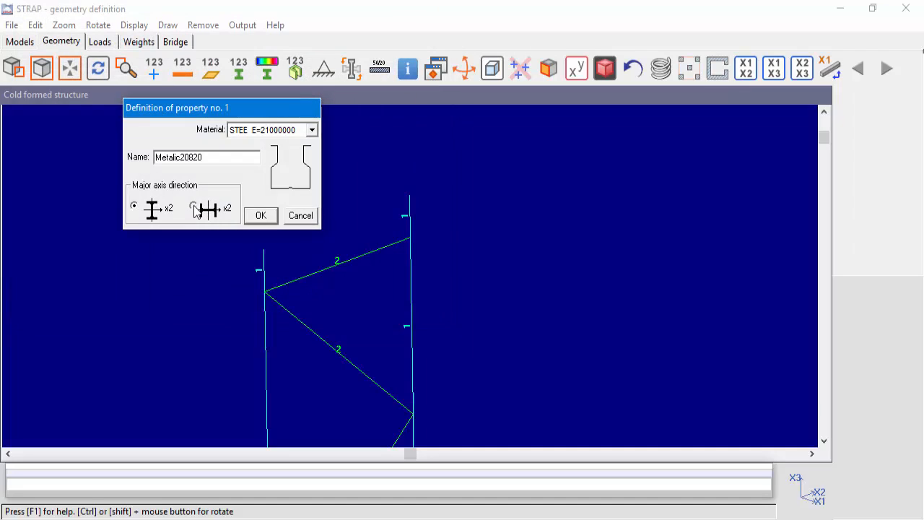
click(260, 215)
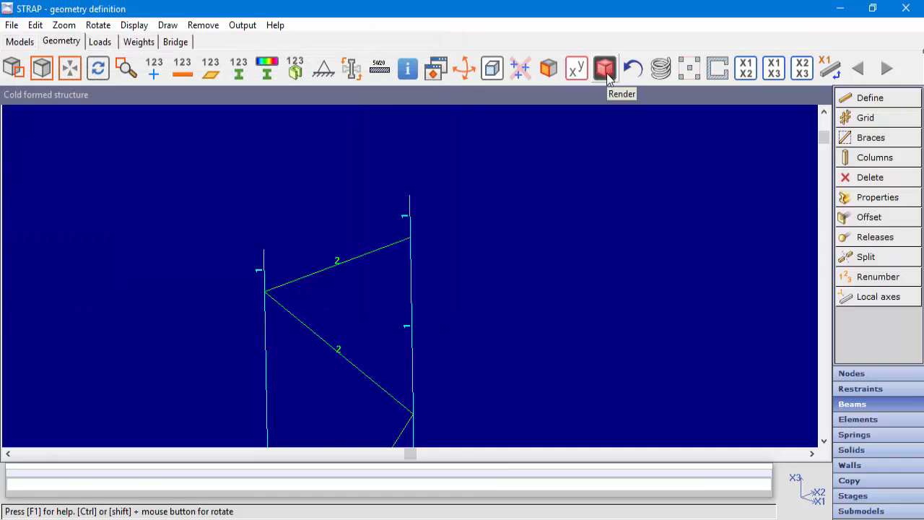
click(605, 68)
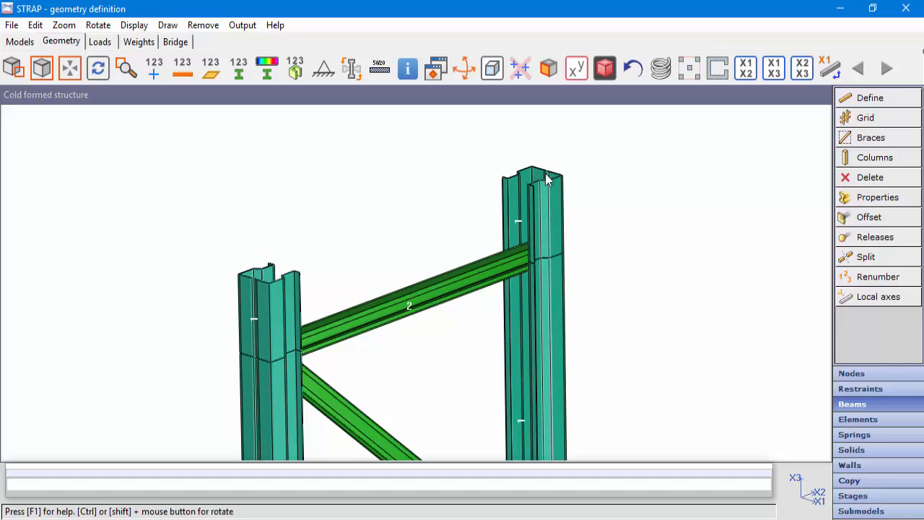
mouse_move(252, 303)
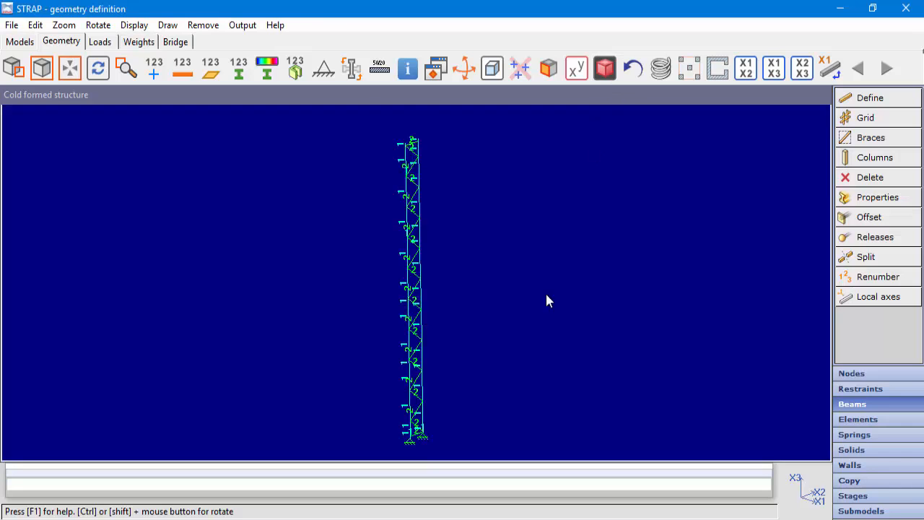
mouse_move(456, 309)
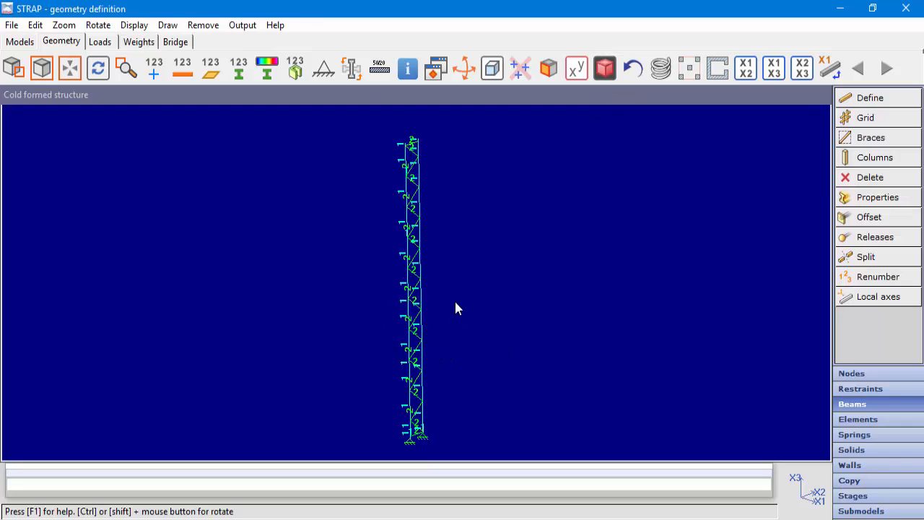
mouse_move(442, 312)
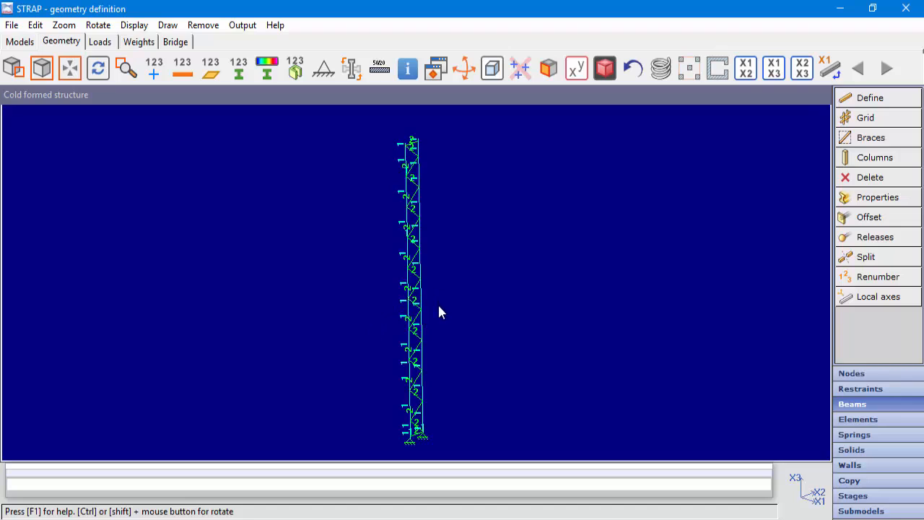
mouse_move(403, 304)
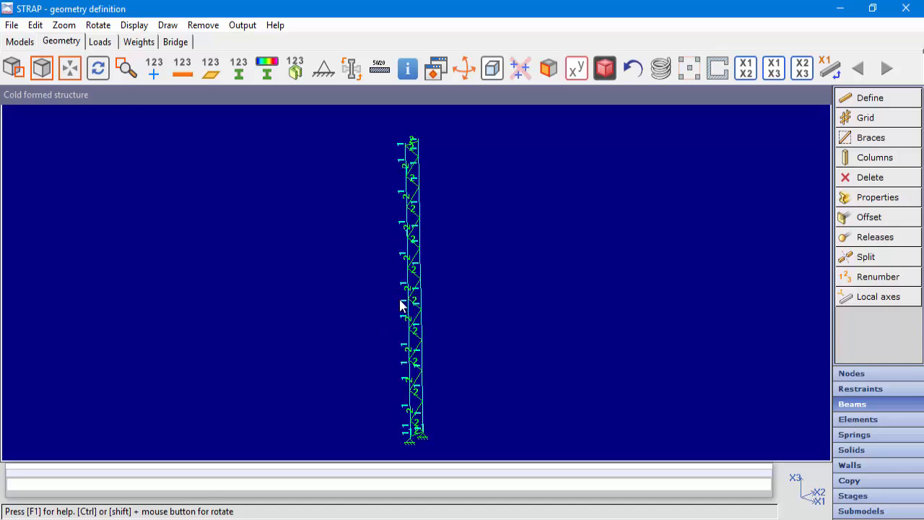
mouse_move(209, 172)
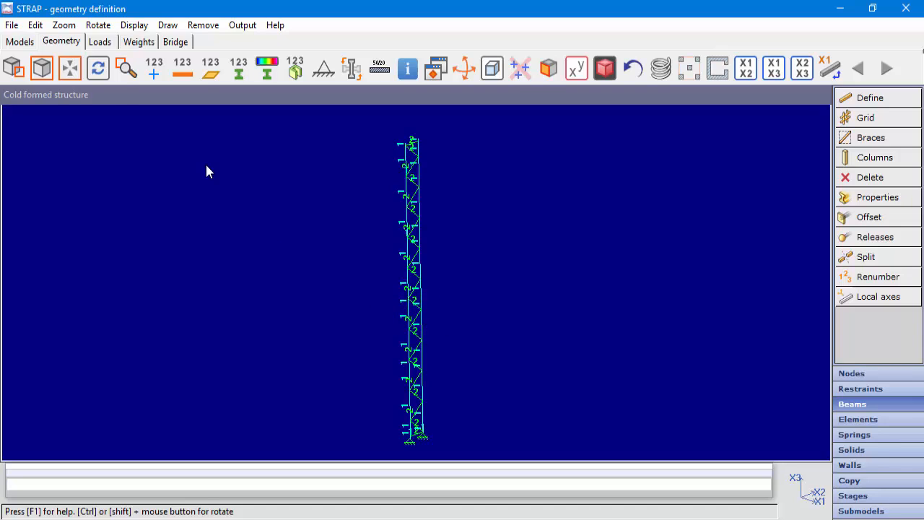
mouse_move(253, 220)
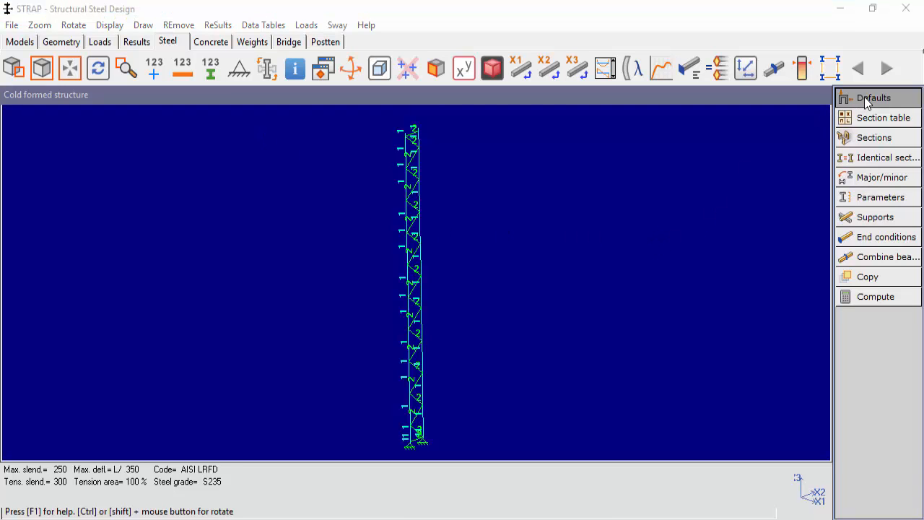
Step: Set the design defaults to the EC3 Part 1.3 cold-formed code with steel grade S355
click(874, 98)
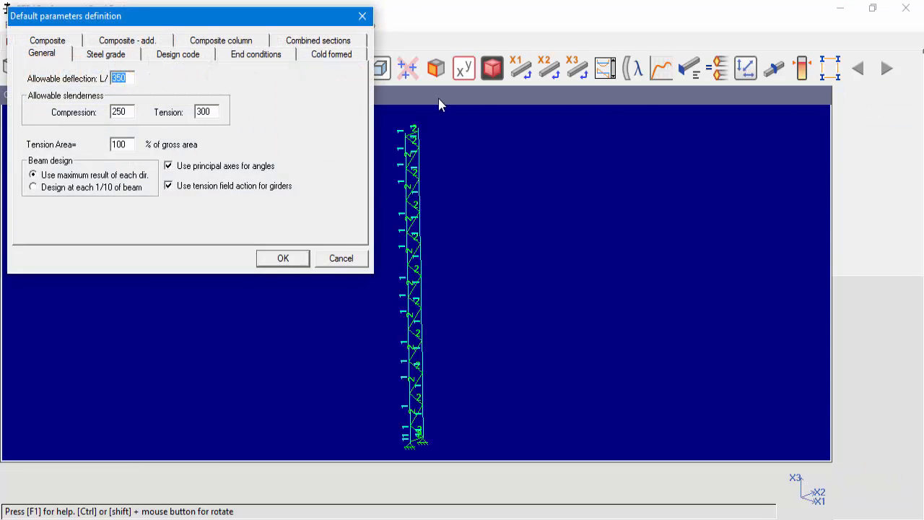
click(330, 52)
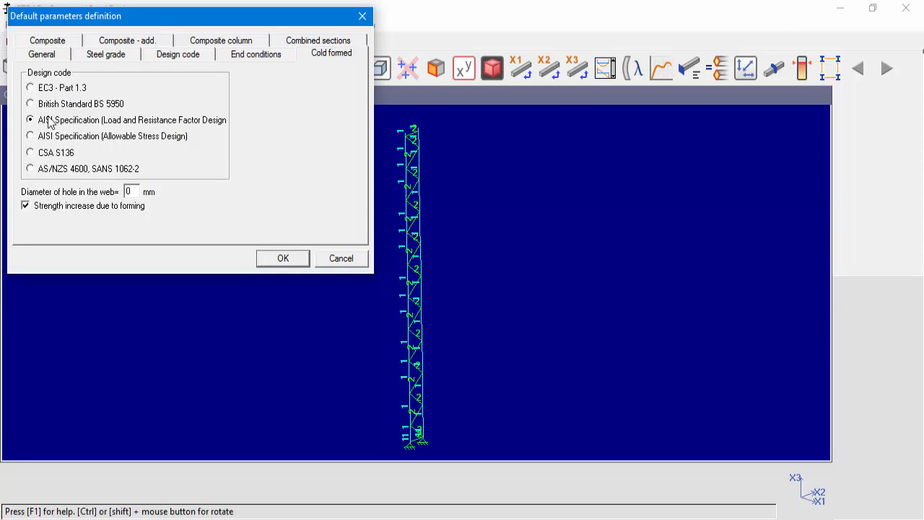
click(31, 88)
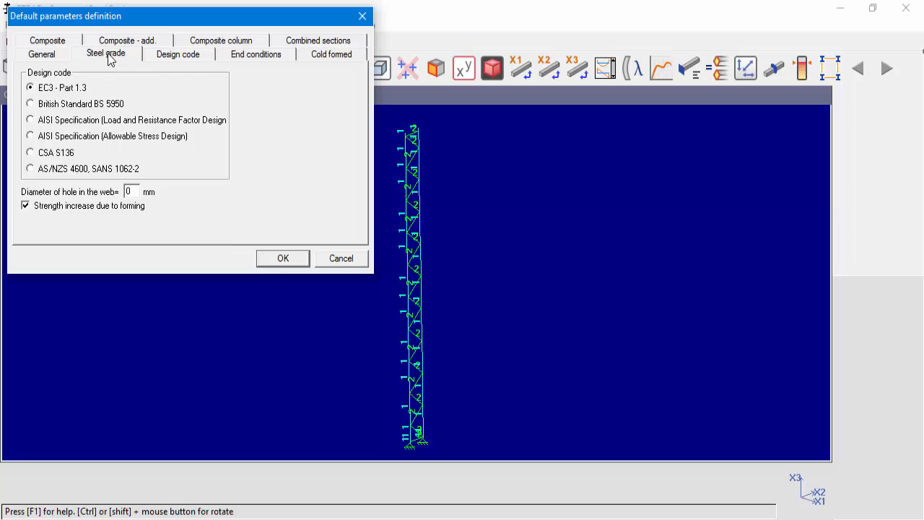
click(124, 88)
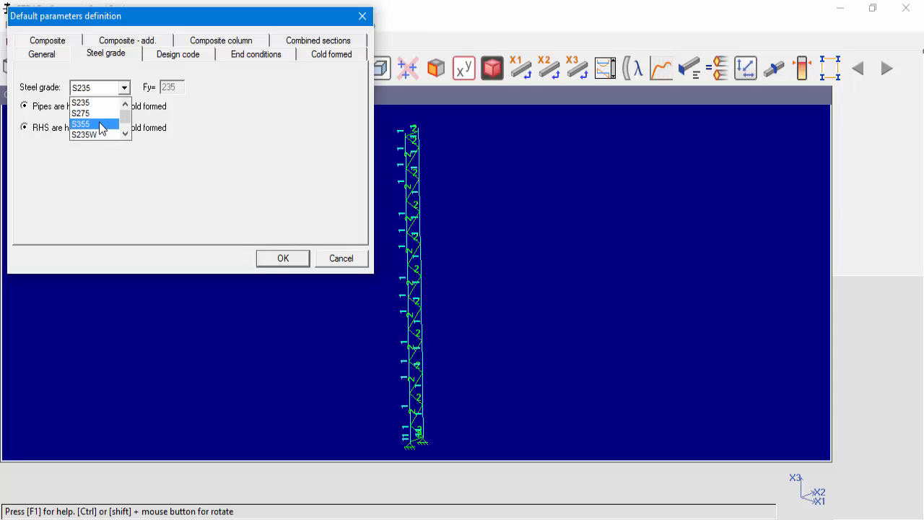
click(81, 124)
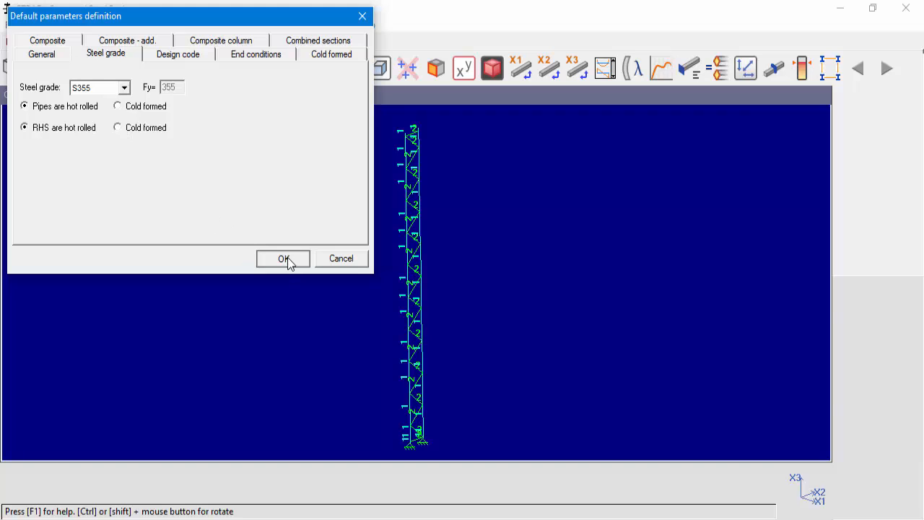
click(283, 259)
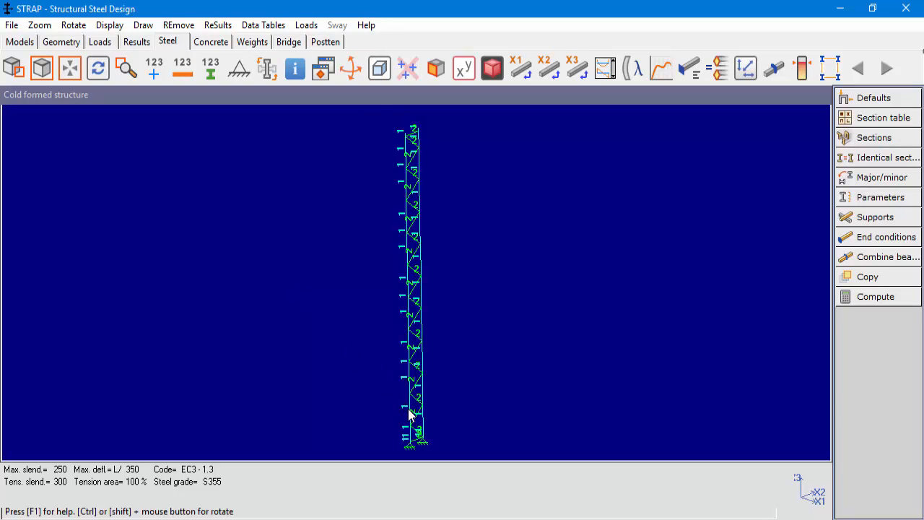
Step: Show beam 24064's detailed EC3 results for Metalic 20820: axial ratio 1.16, moment 0.16
right_click(410, 413)
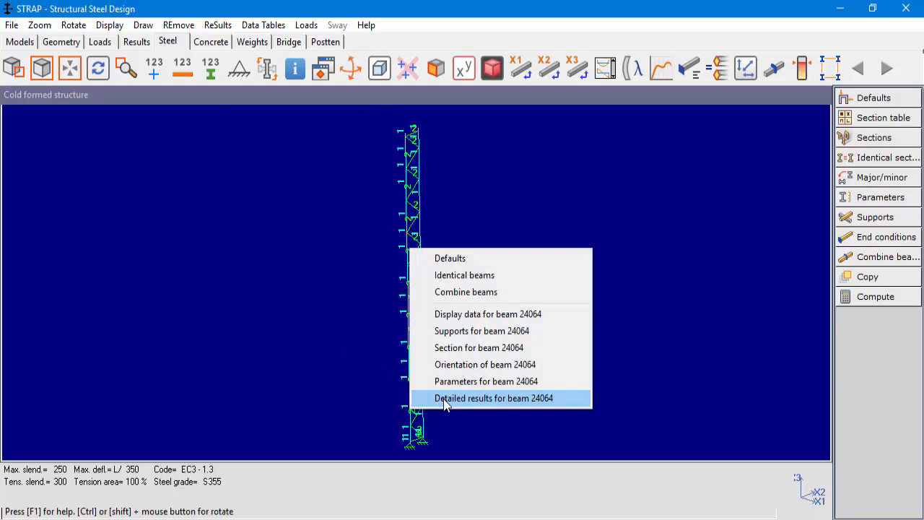
click(493, 398)
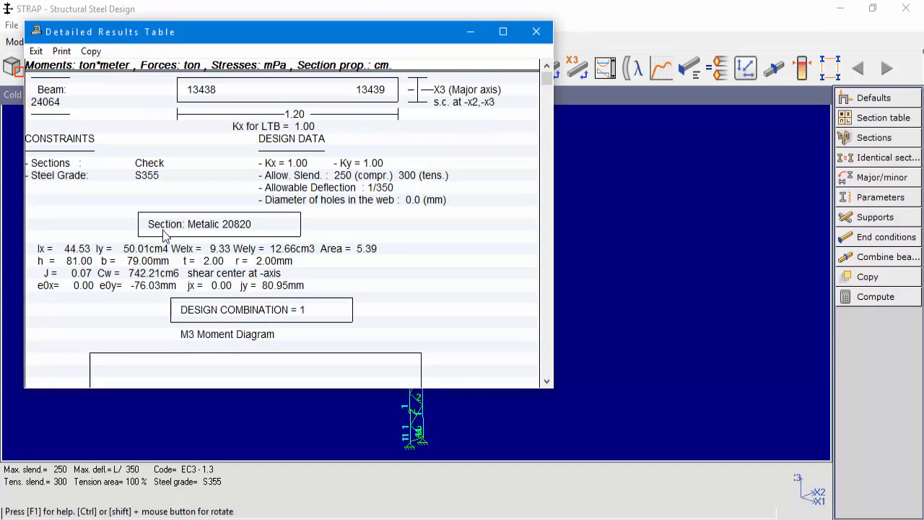
mouse_move(183, 217)
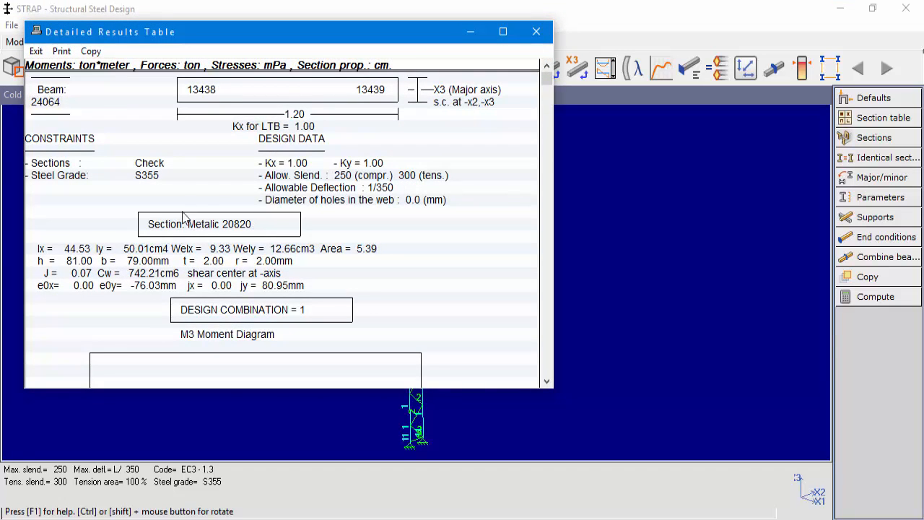
mouse_move(212, 237)
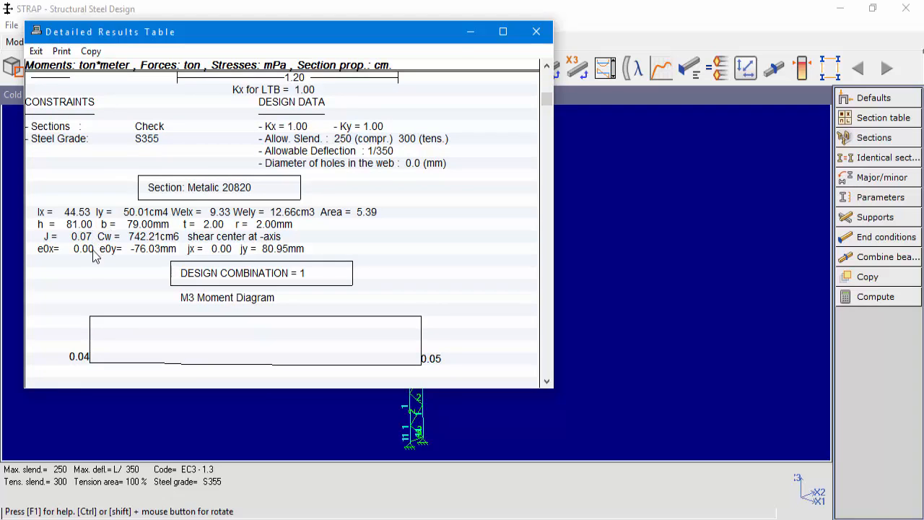
scroll(down, 3)
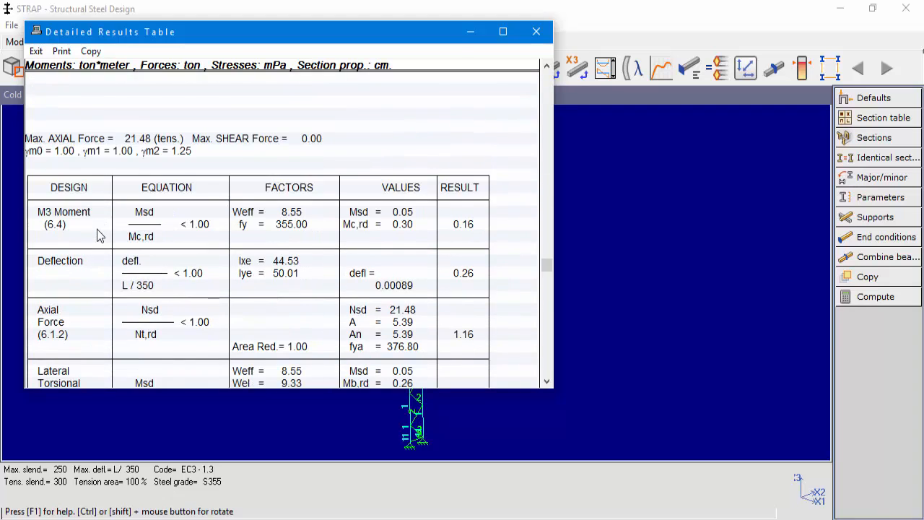
scroll(down, 3)
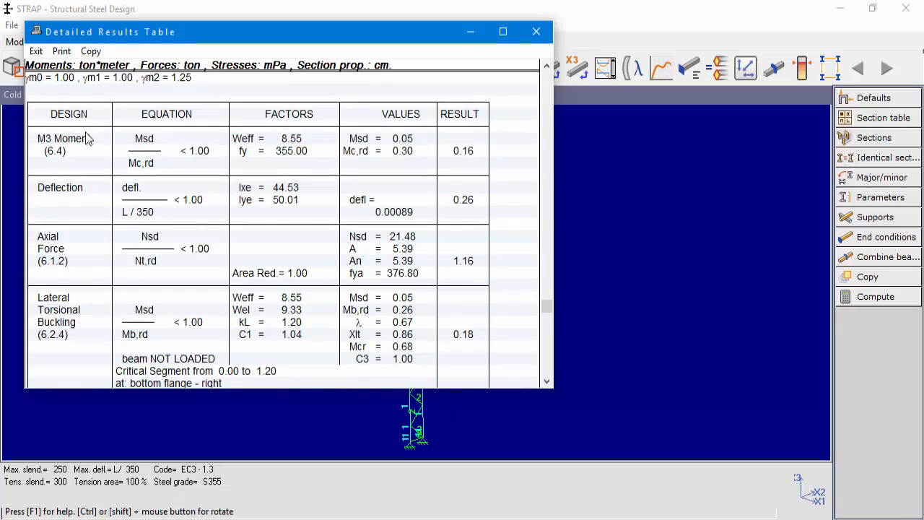
mouse_move(66, 329)
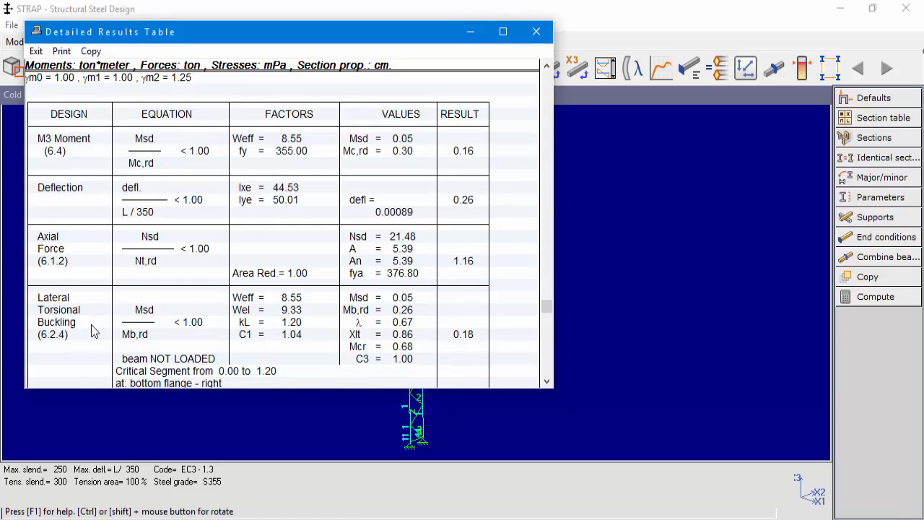
mouse_move(101, 274)
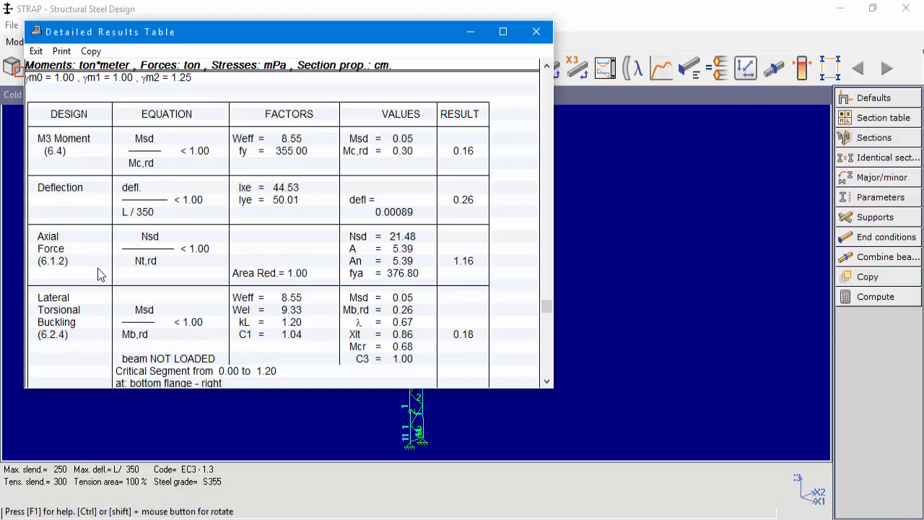